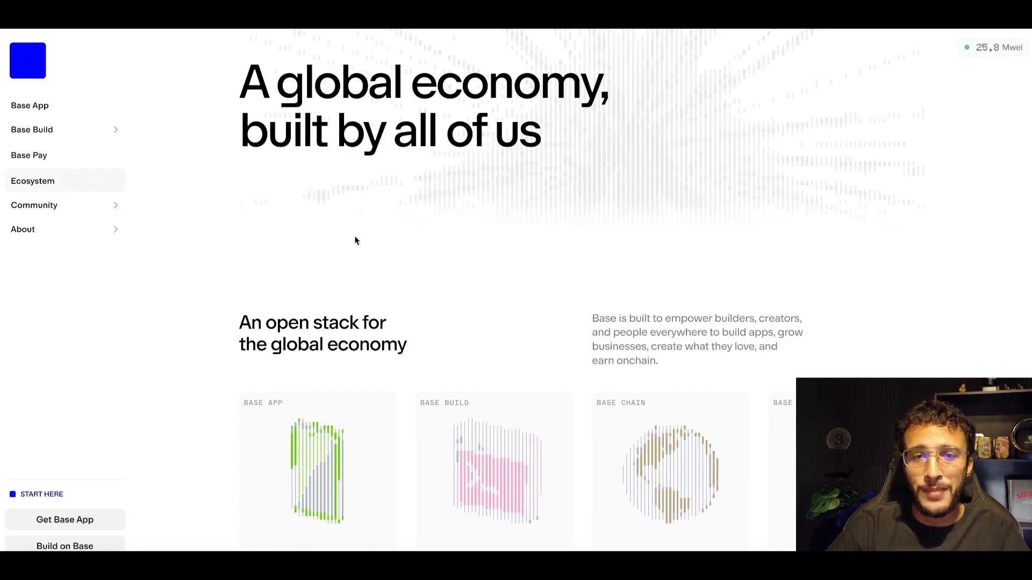
Step: Search the Base Ecosystem directory for bridging apps
click(34, 181)
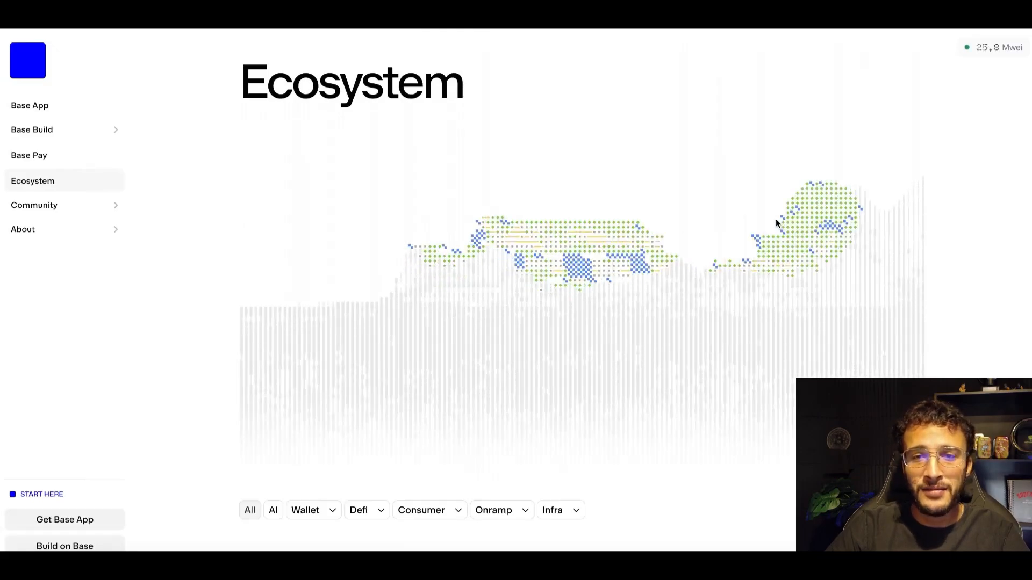
scroll(down, 3)
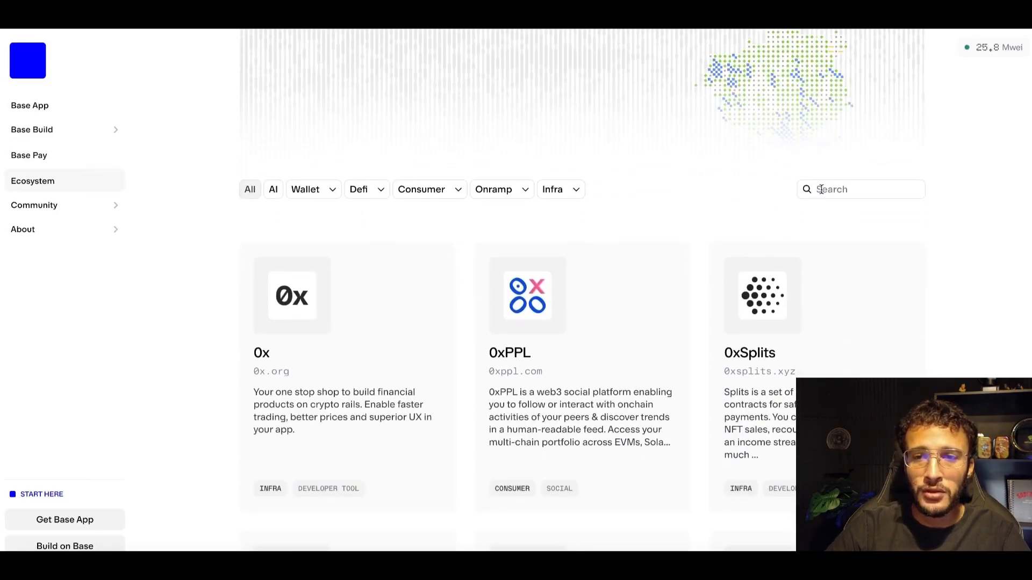
text(su)
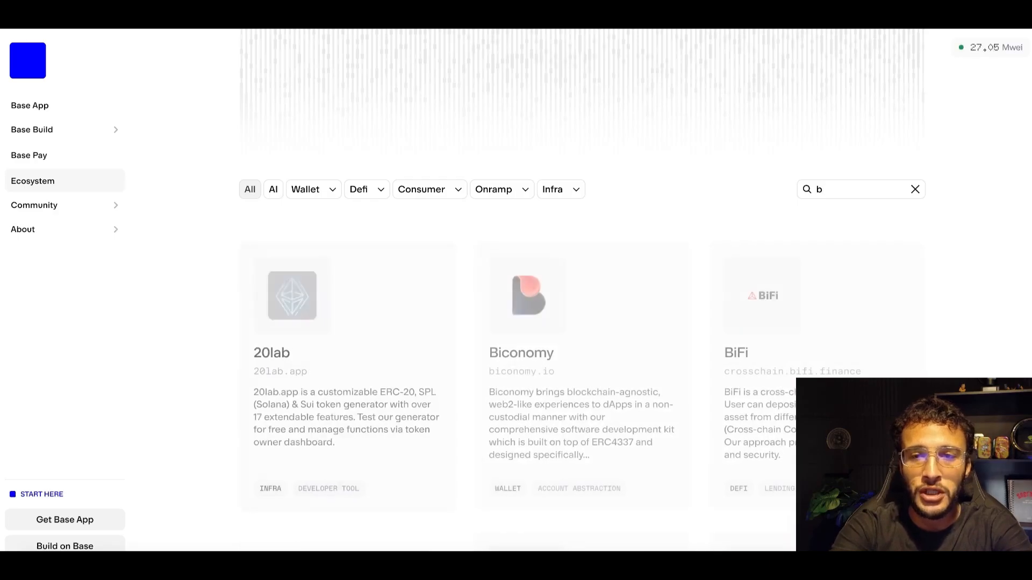
text(rid)
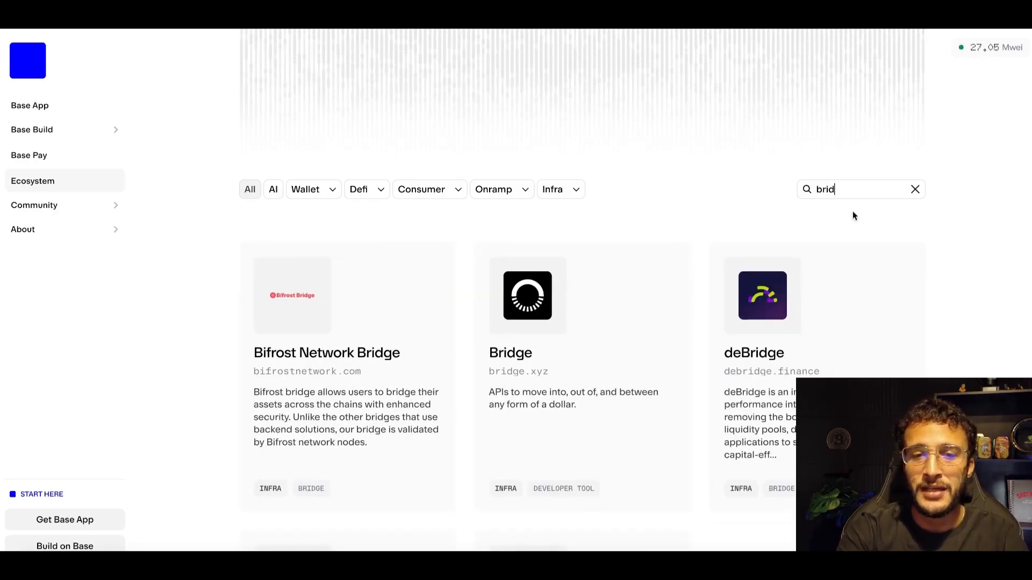
Step: Locate the Superbridge card among the results and launch it
scroll(down, 3)
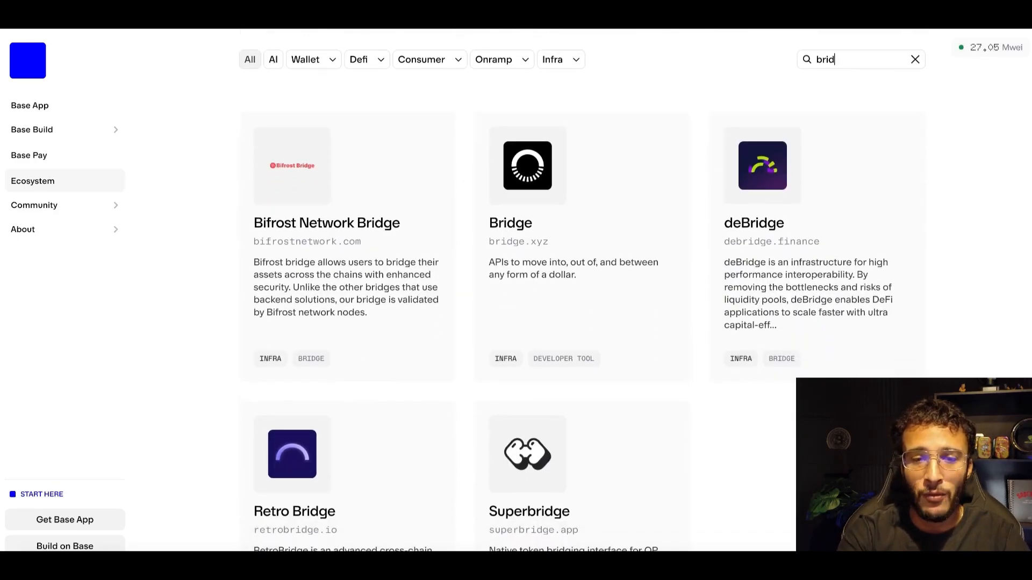
scroll(down, 3)
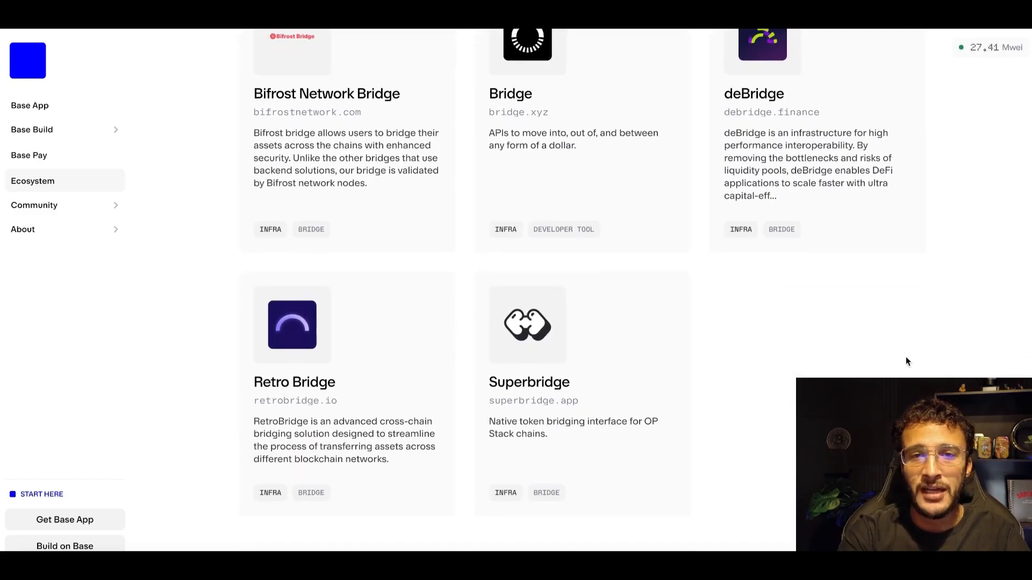
click(529, 383)
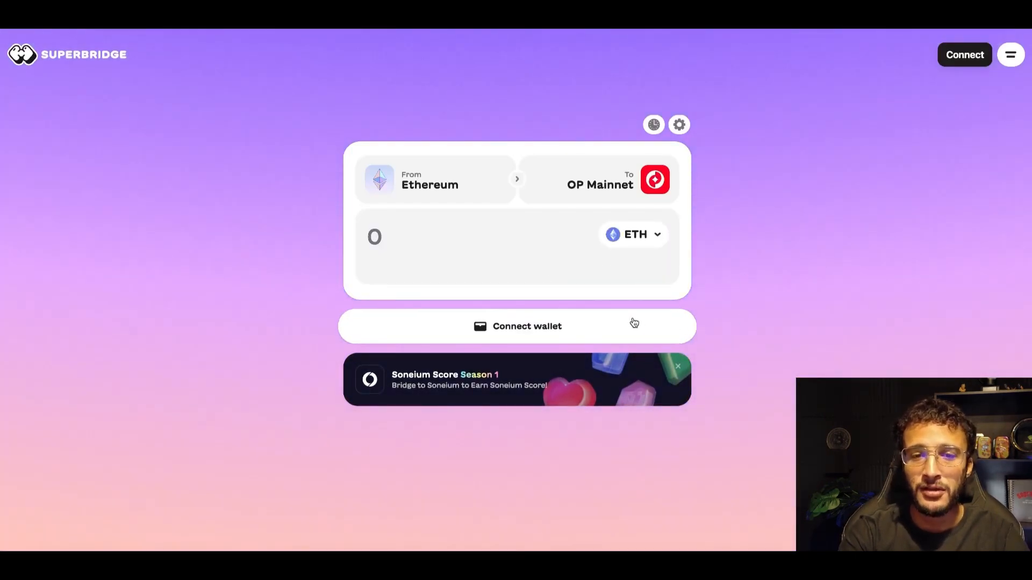
mouse_move(666, 317)
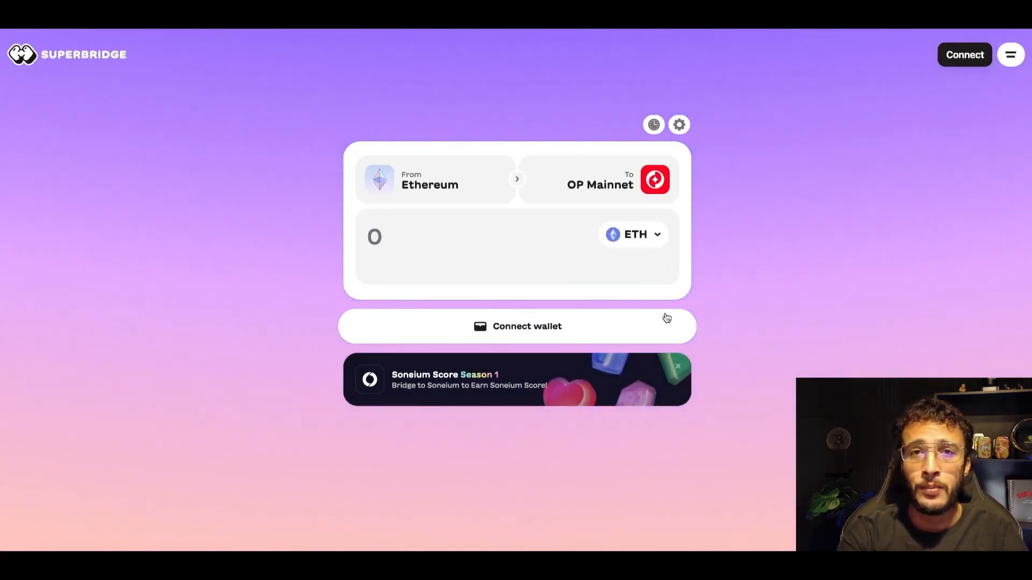
Step: Review Superbridge's wallet connection choices, then browse the full grid of supported networks
click(516, 327)
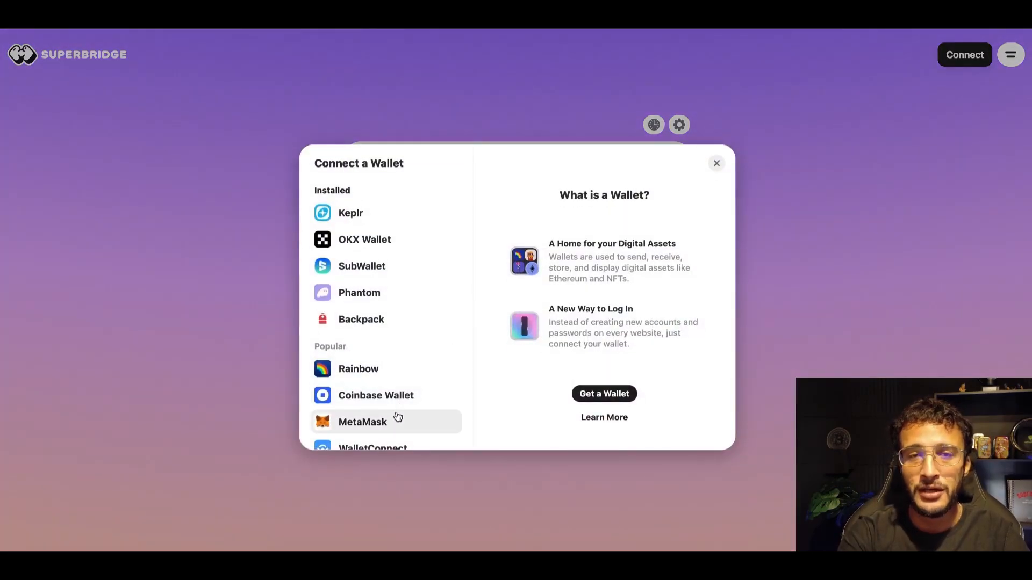
click(383, 421)
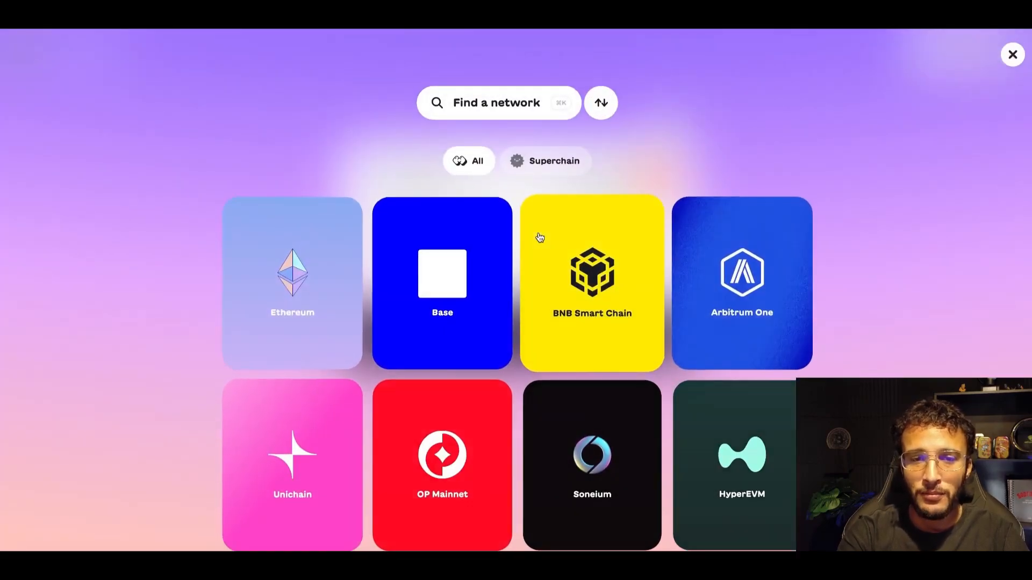
scroll(down, 3)
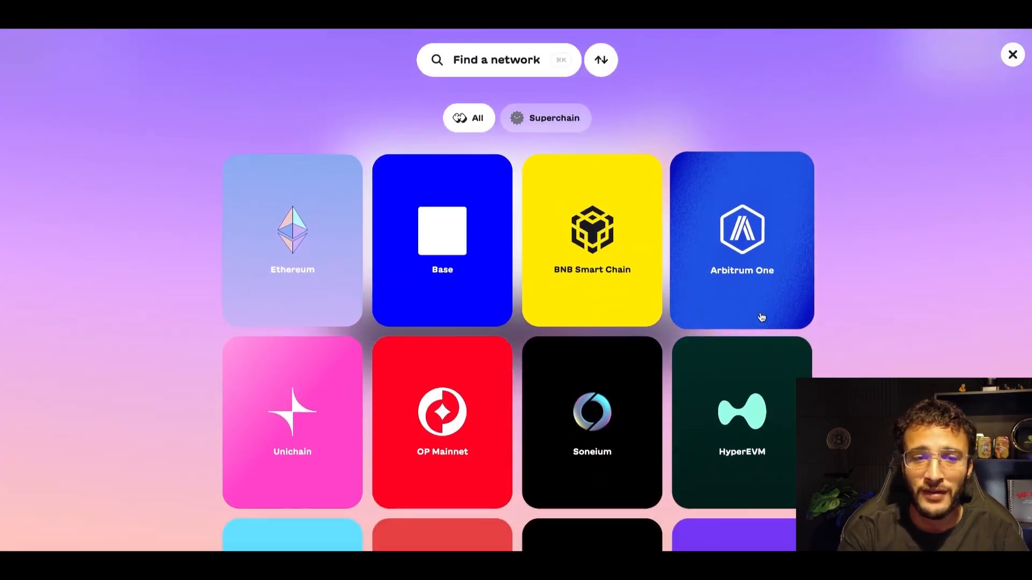
scroll(down, 3)
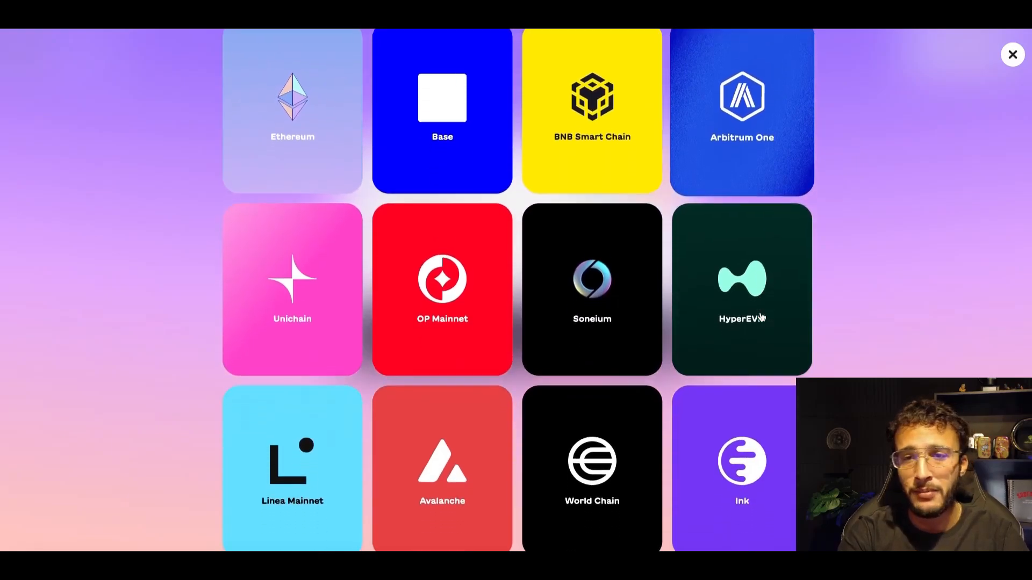
scroll(down, 3)
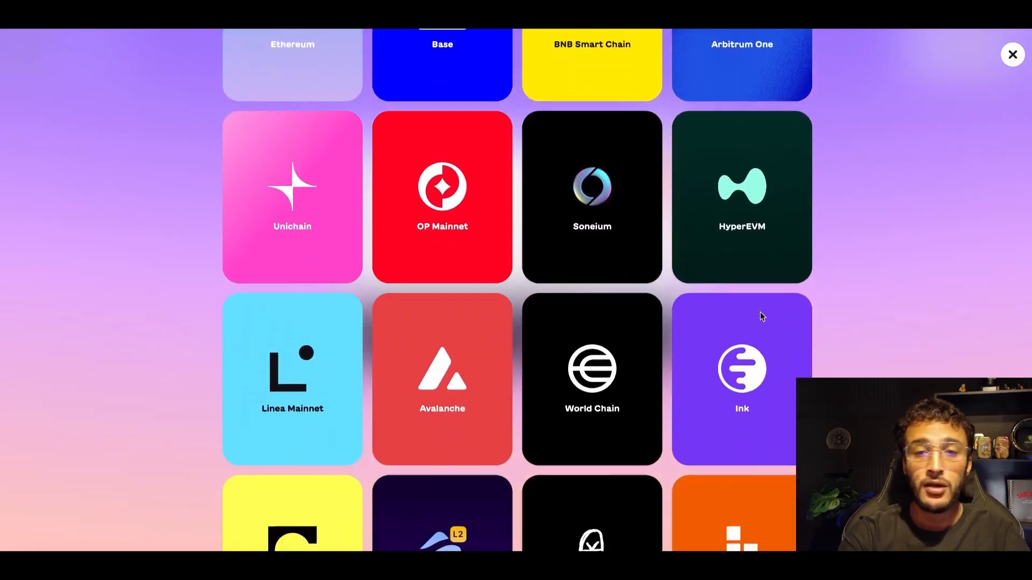
scroll(down, 3)
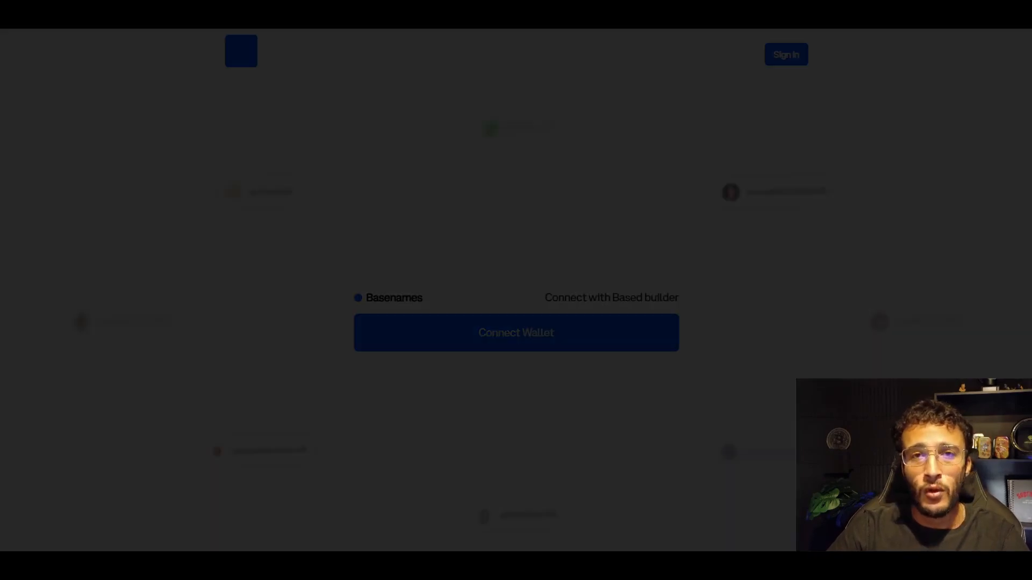
Step: Search Basenames for gandalf and tonysoprano, both already registered
click(516, 333)
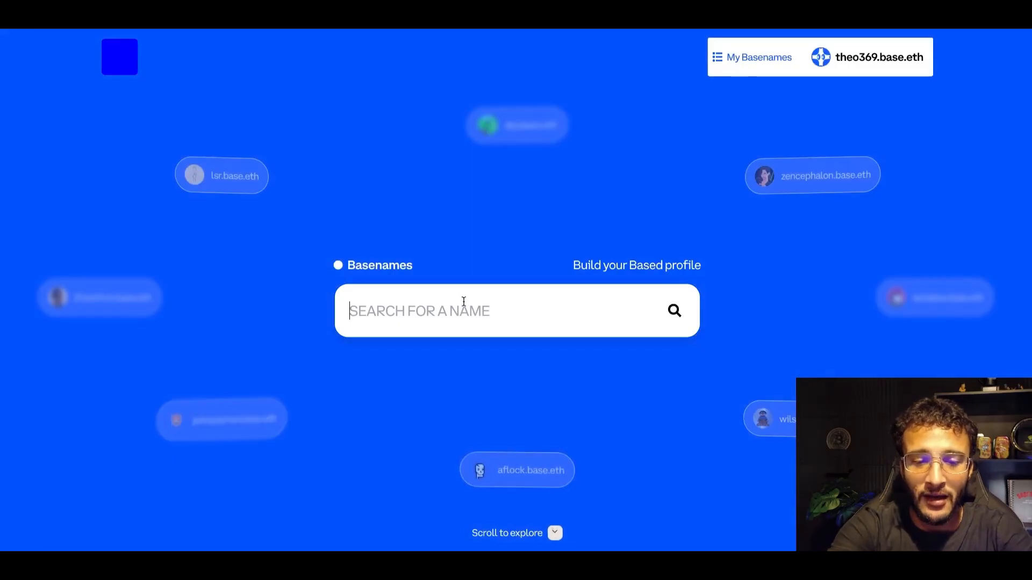
text(gandalf)
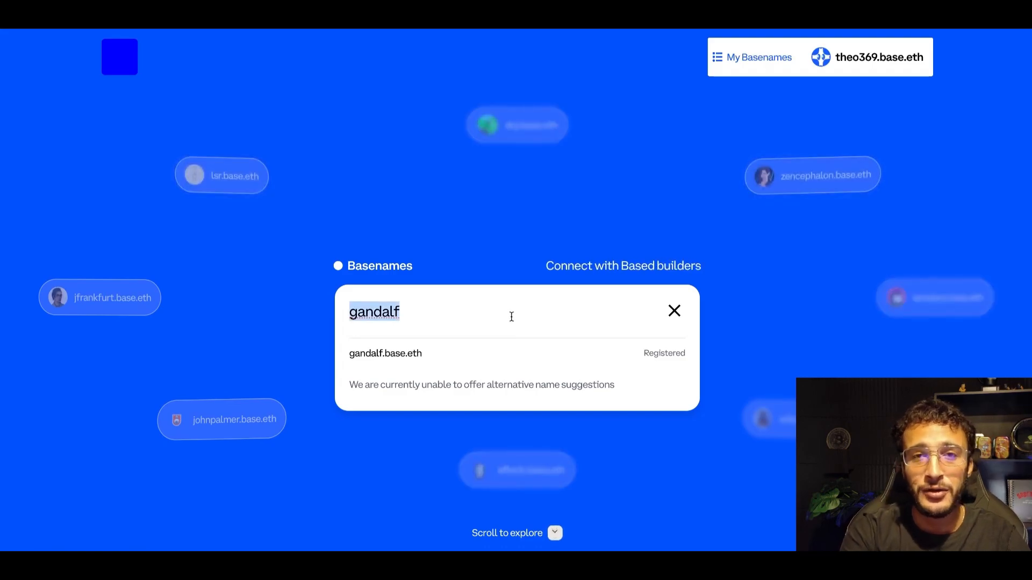
text(tonysoprano)
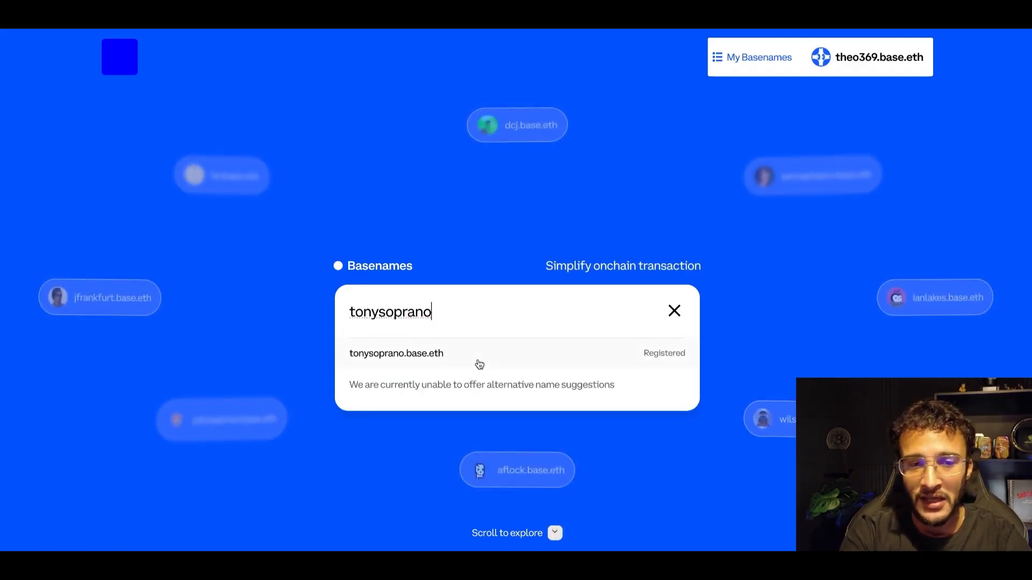
Step: Search highcryptoguy and start registration of the available highcryptoguy.base.eth
double_click(390, 311)
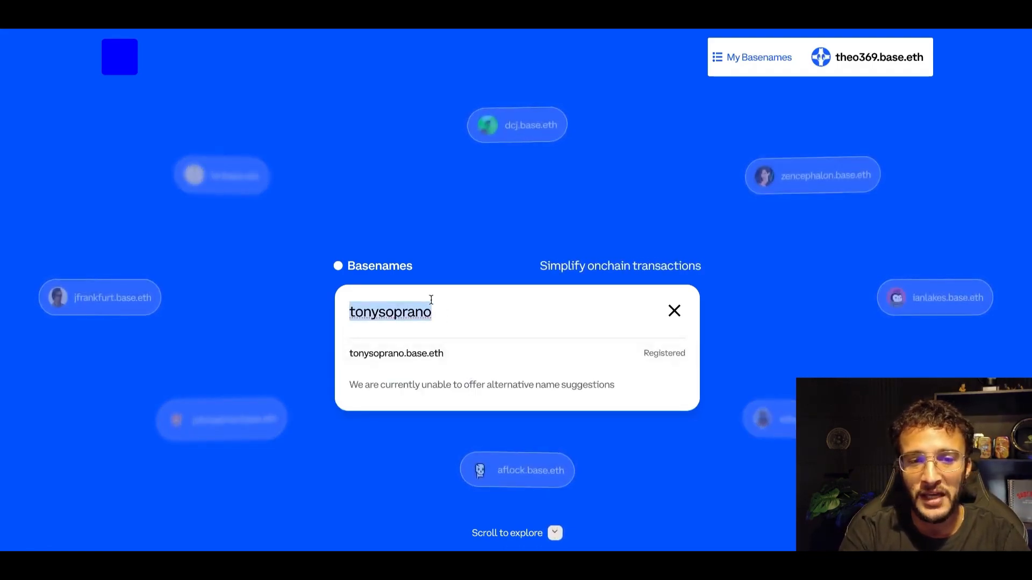
text(highcryptoguy)
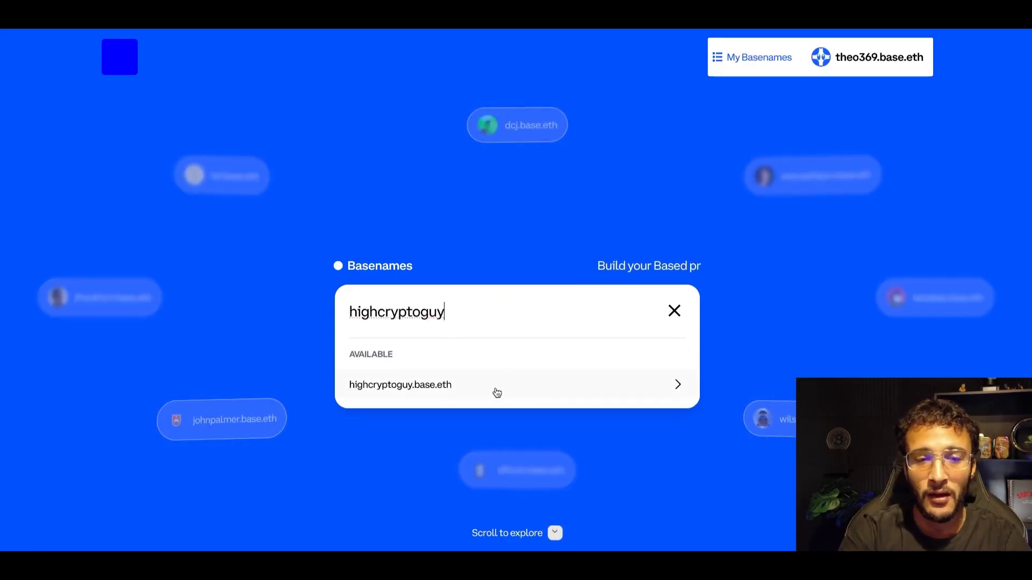
click(400, 385)
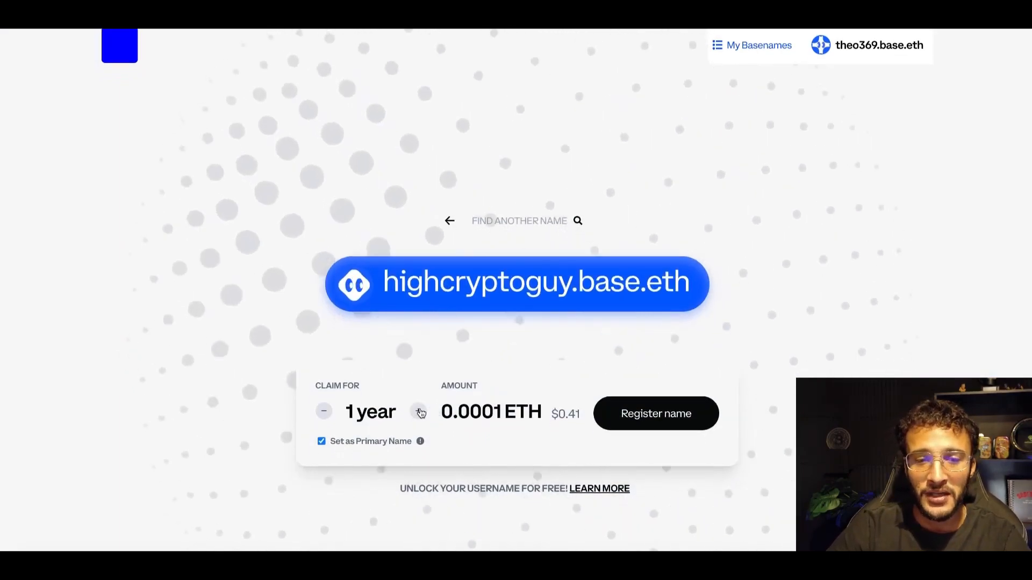
Step: Disable Set as Primary Name and extend the claim period to 5 years
click(321, 441)
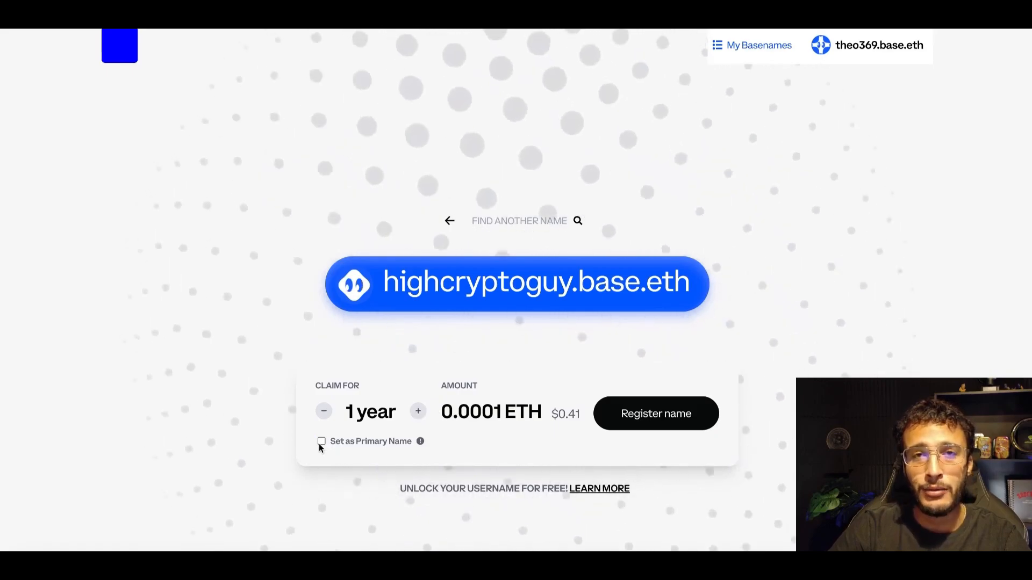
click(418, 411)
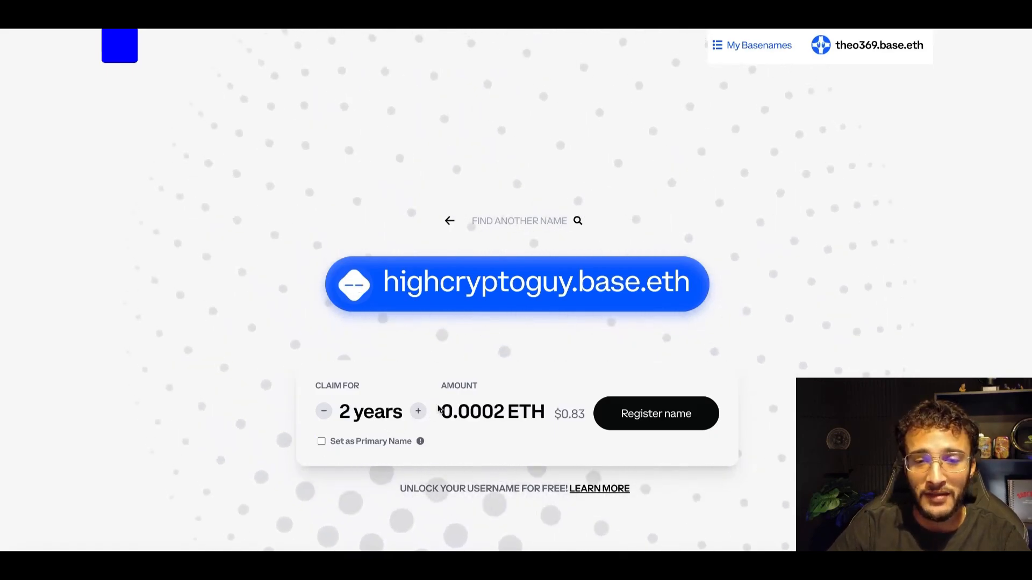
click(417, 411)
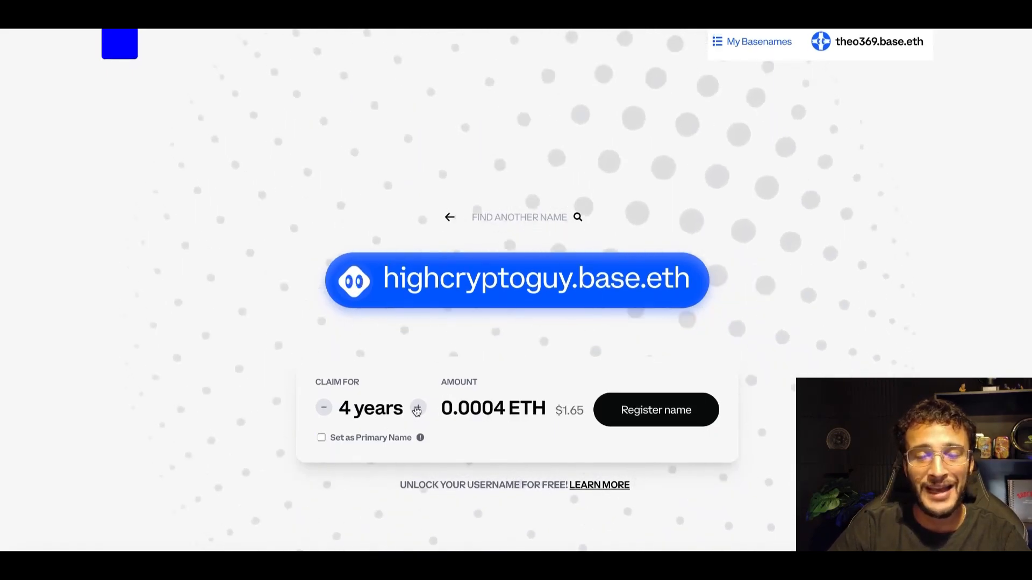
click(416, 409)
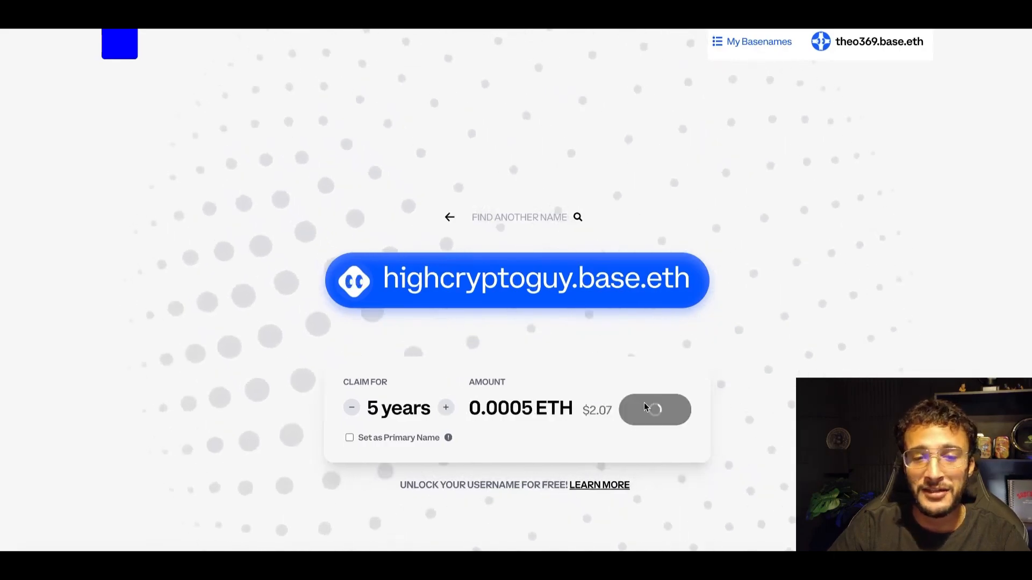
Step: Register highcryptoguy.base.eth and proceed to customize its profile
click(654, 410)
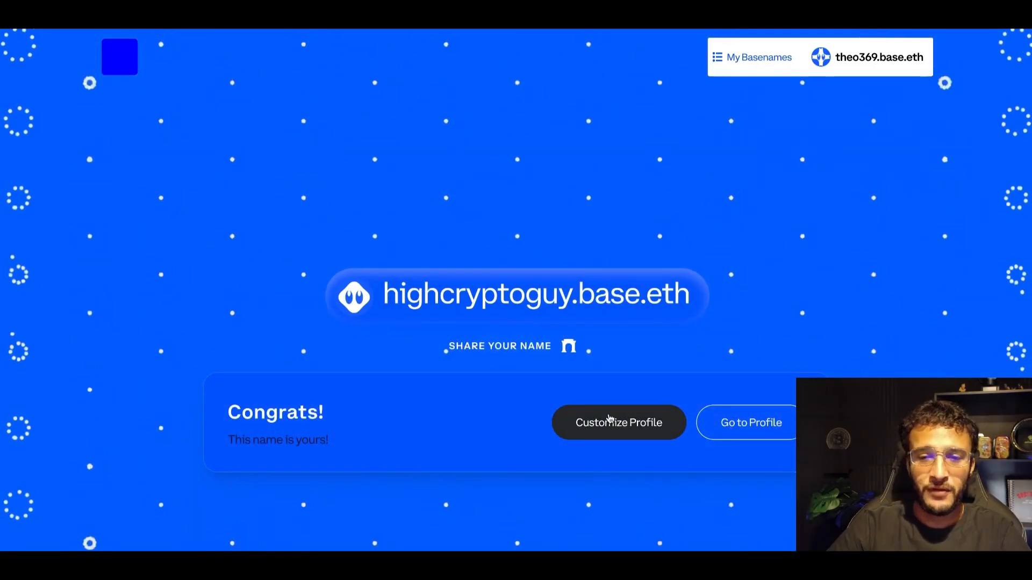
click(619, 423)
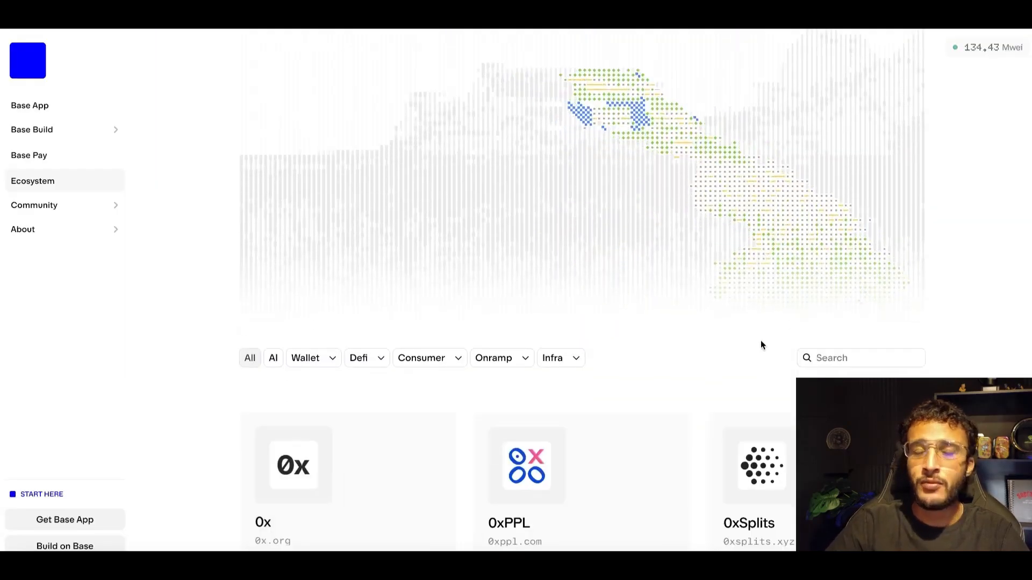
Step: Scroll through the Ecosystem project cards such as 0x, 1rpc, 3DNS, Aave and Across
scroll(down, 3)
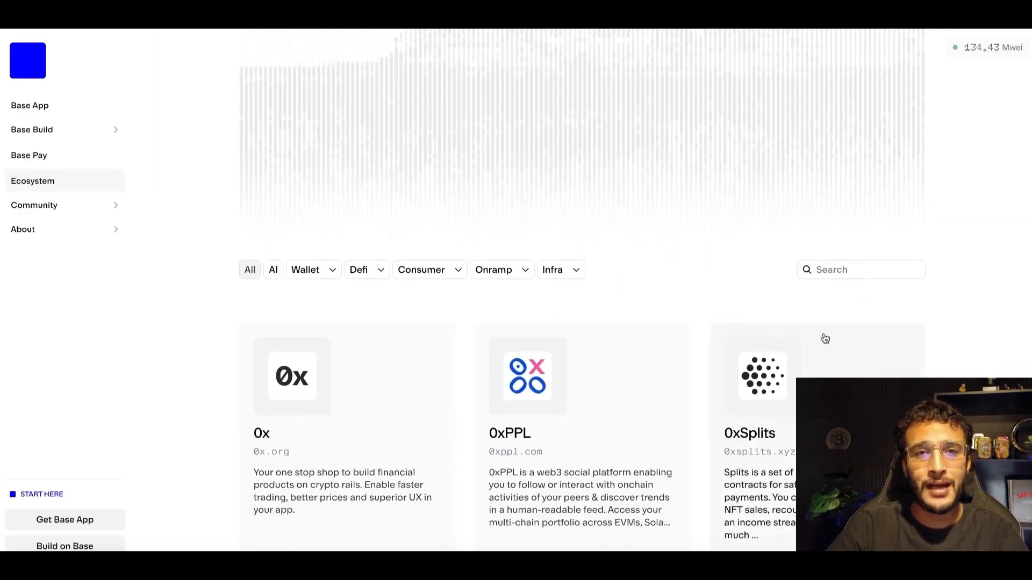
mouse_move(884, 298)
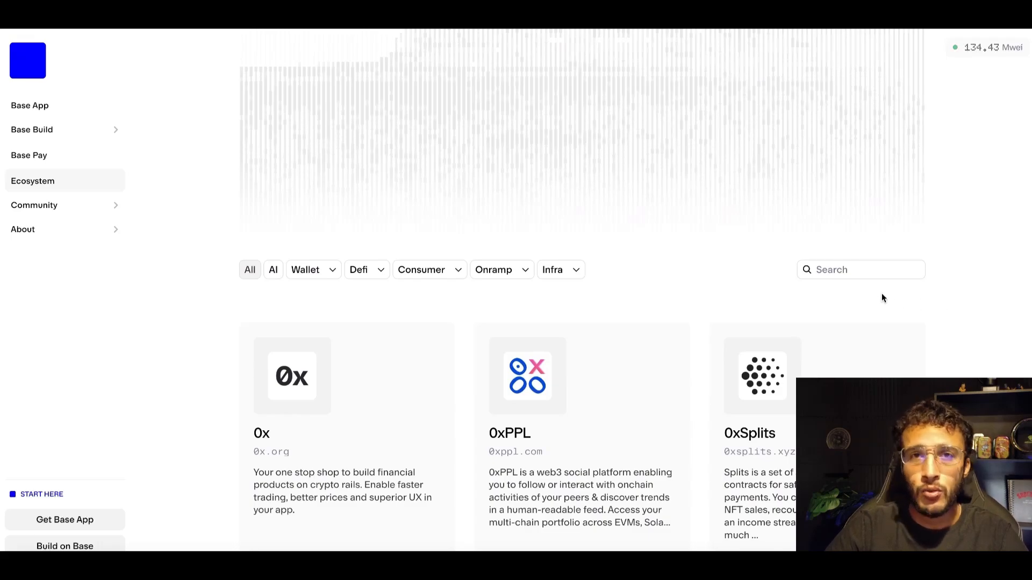
scroll(down, 3)
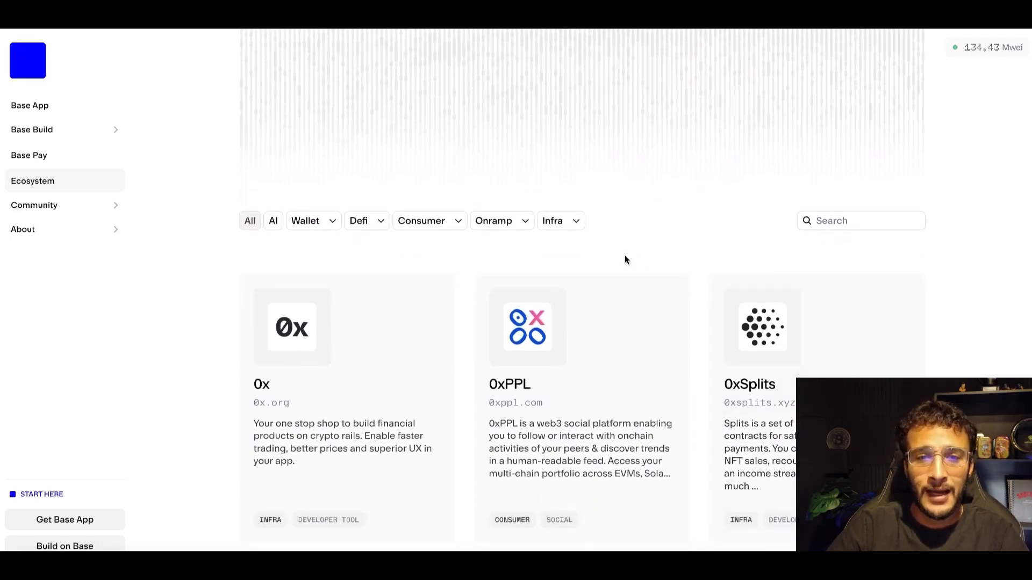
scroll(down, 3)
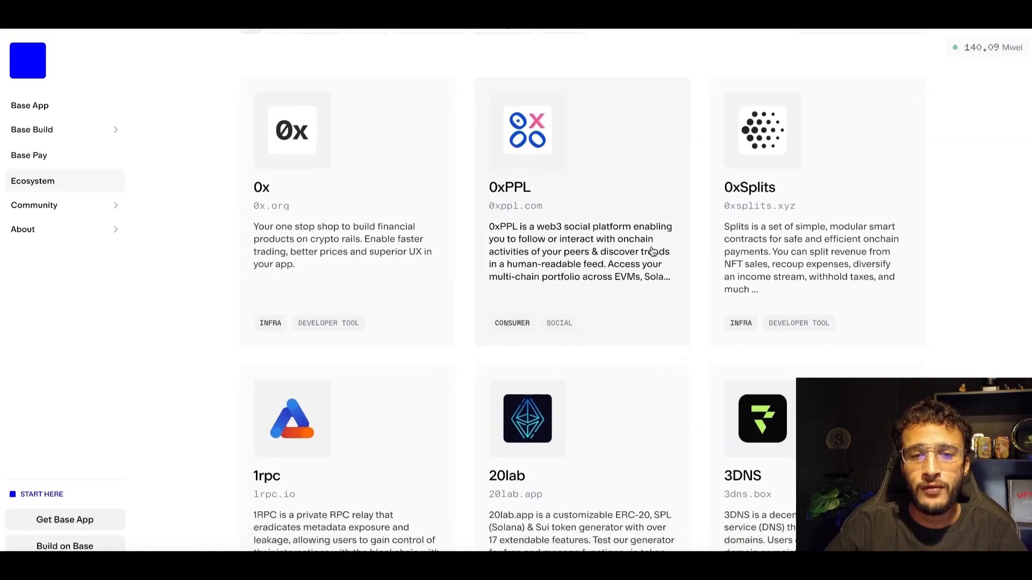
scroll(down, 3)
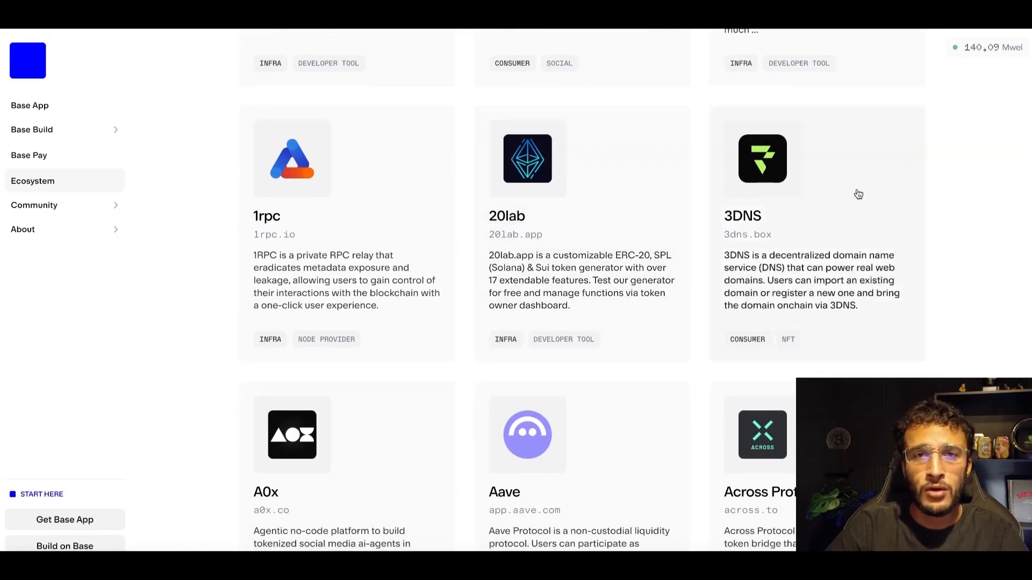
mouse_move(890, 168)
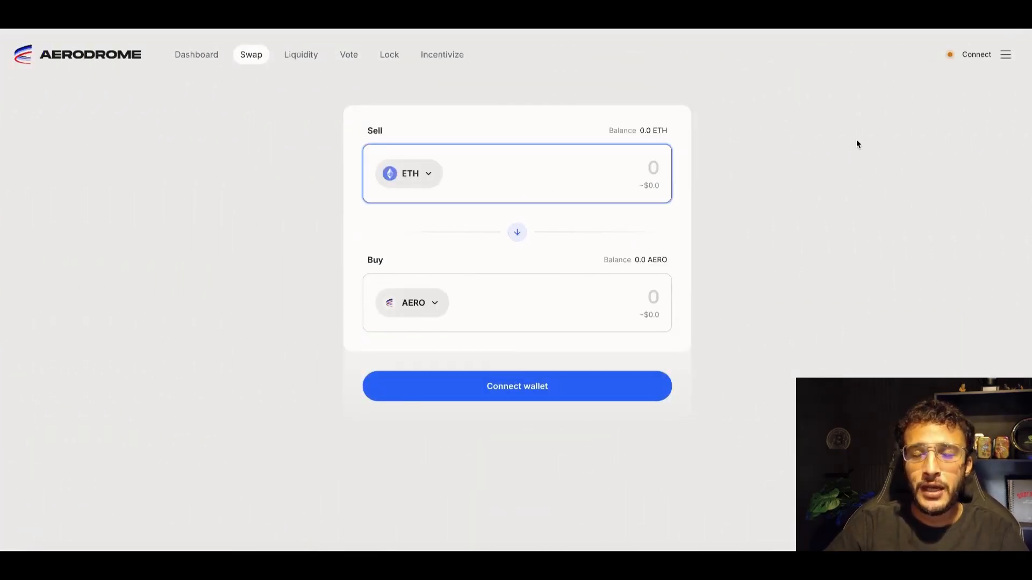
Step: Connect the self-custodial wallet to Aerodrome
click(976, 54)
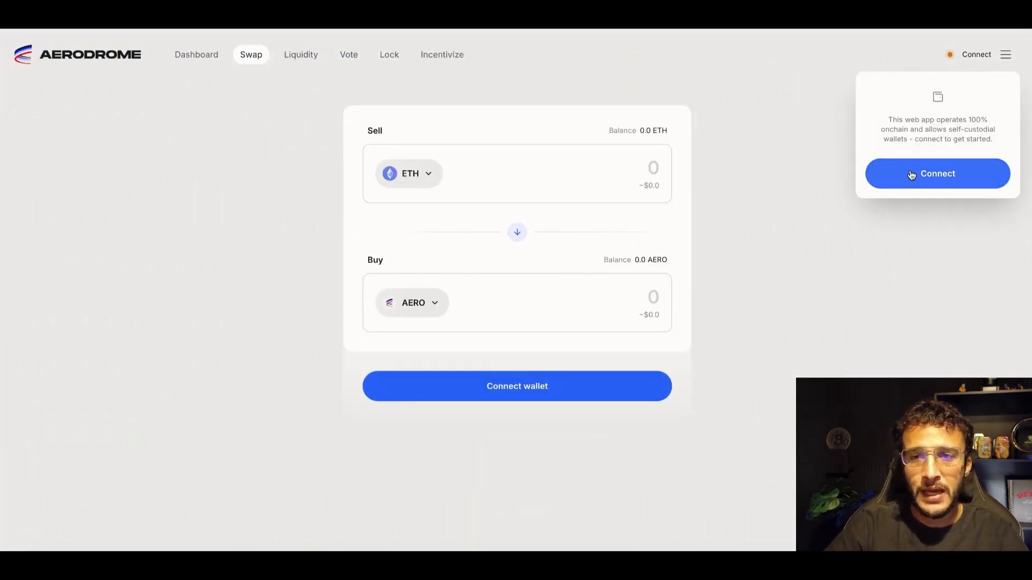
click(938, 173)
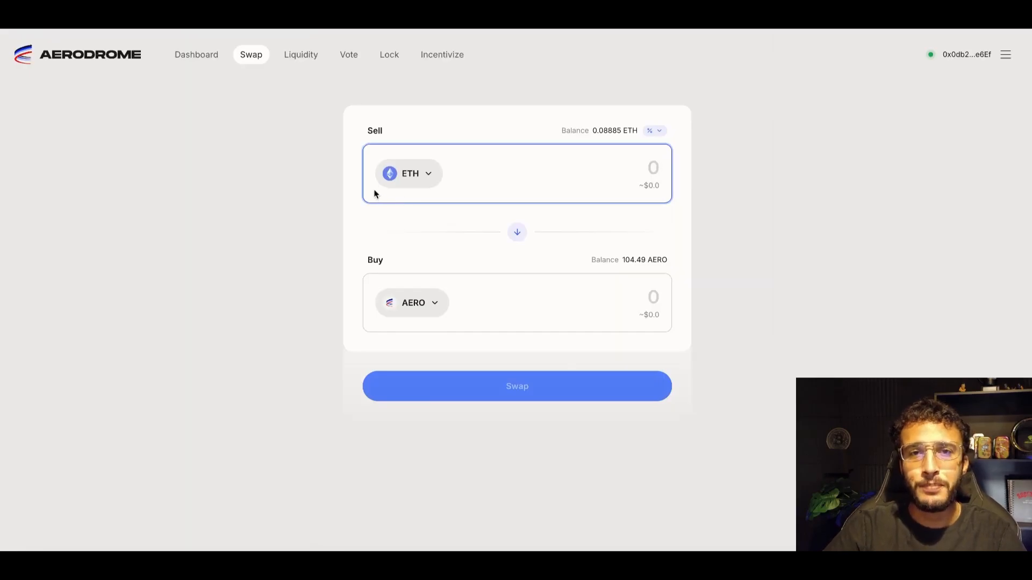
mouse_move(518, 262)
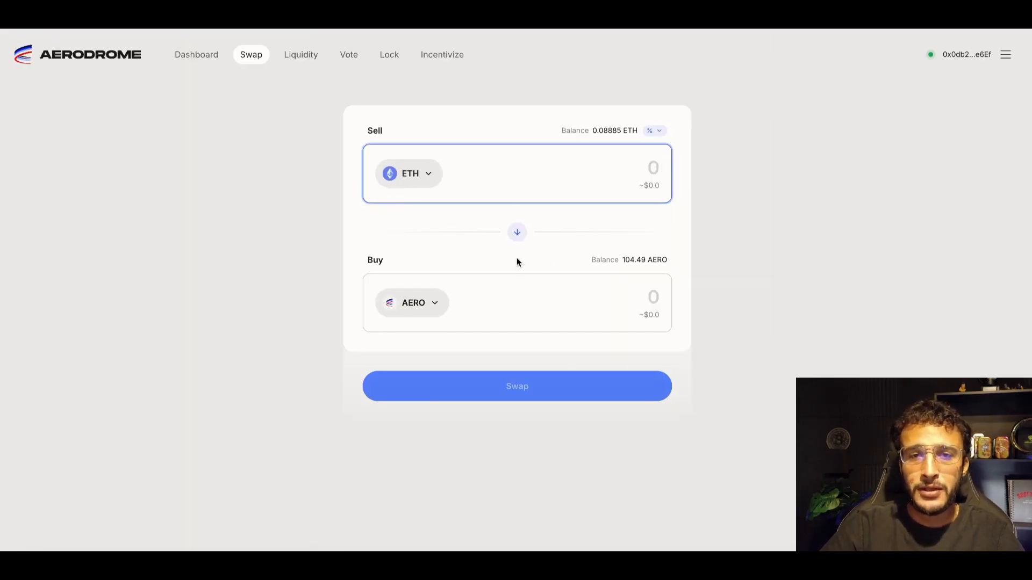
mouse_move(435, 230)
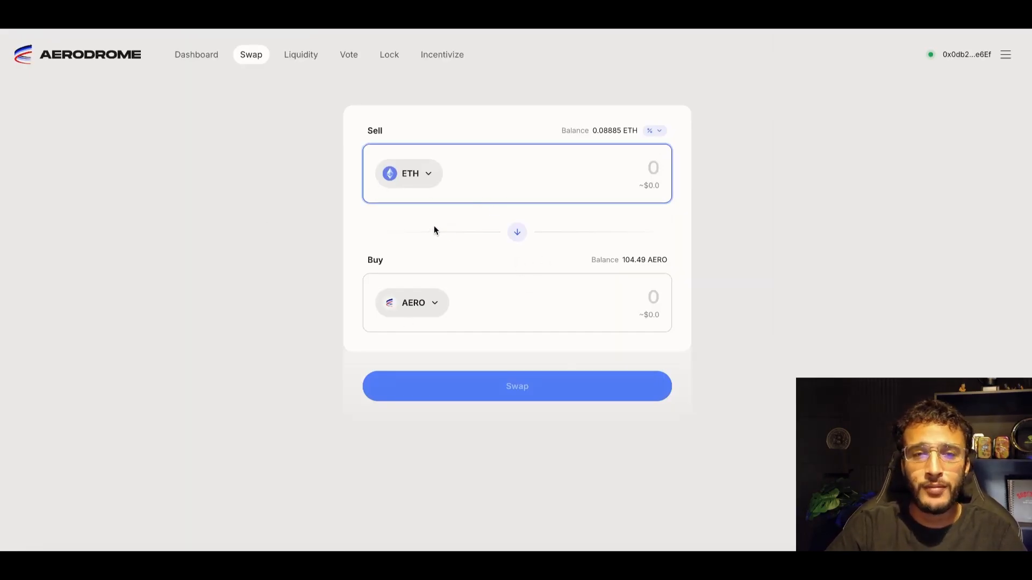
Step: Bring up the Select token list of held tokens available to sell
click(409, 173)
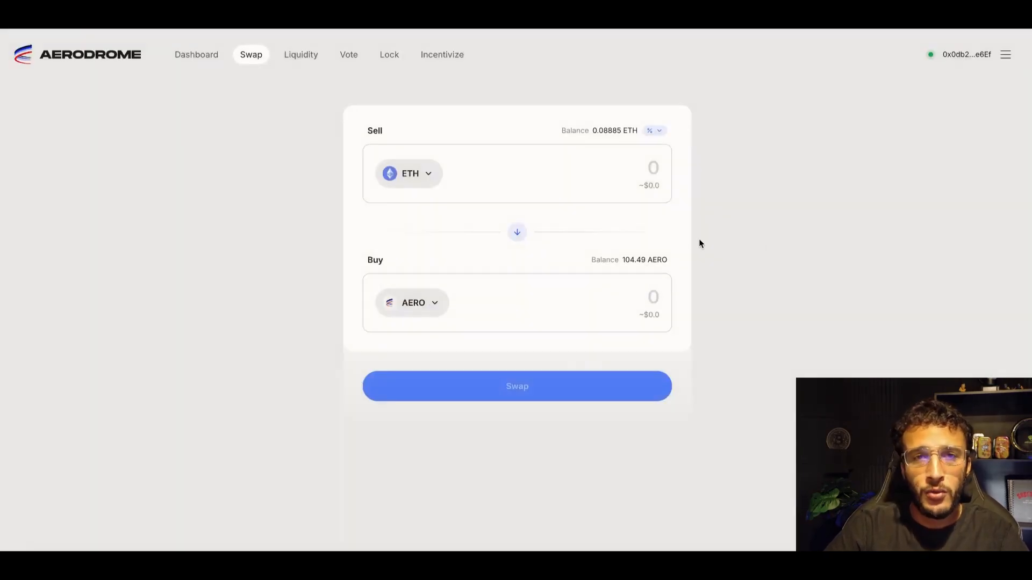
mouse_move(819, 226)
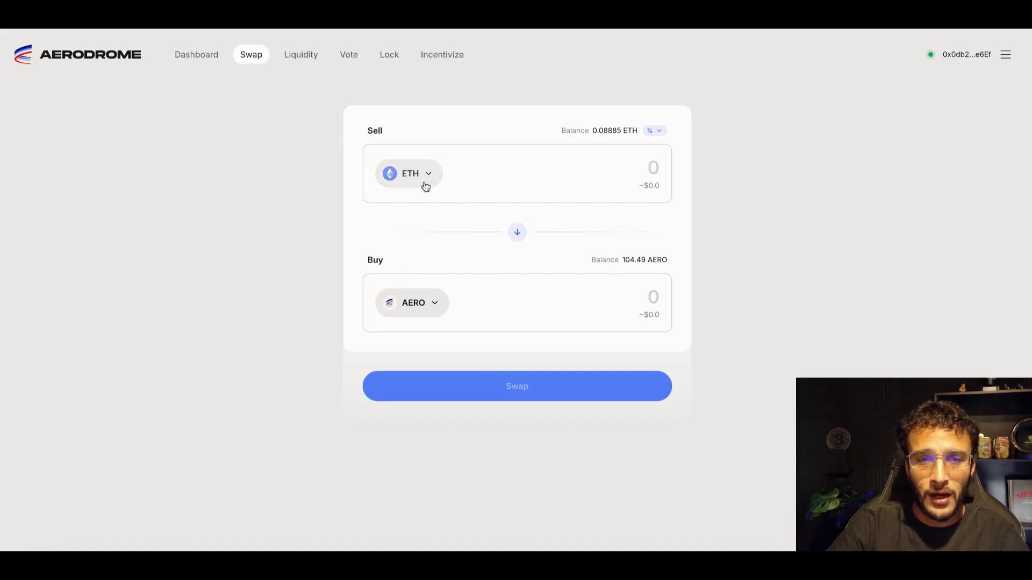
click(409, 174)
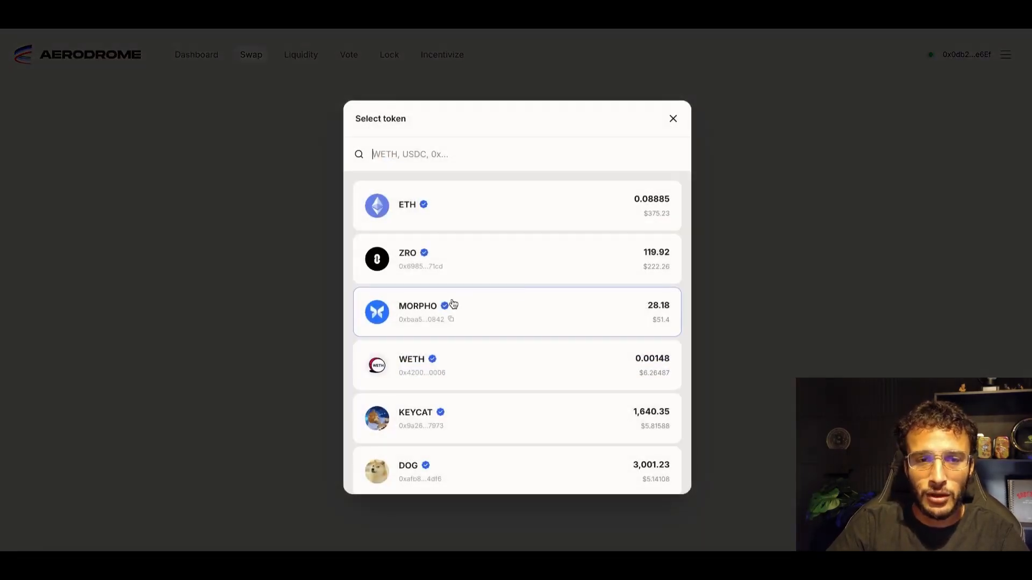
mouse_move(658, 317)
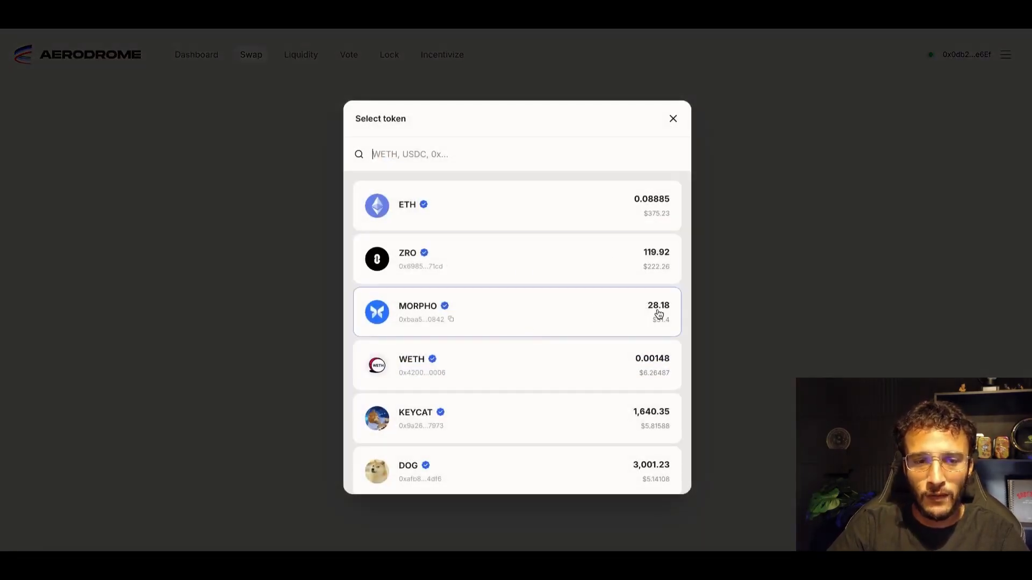
scroll(down, 3)
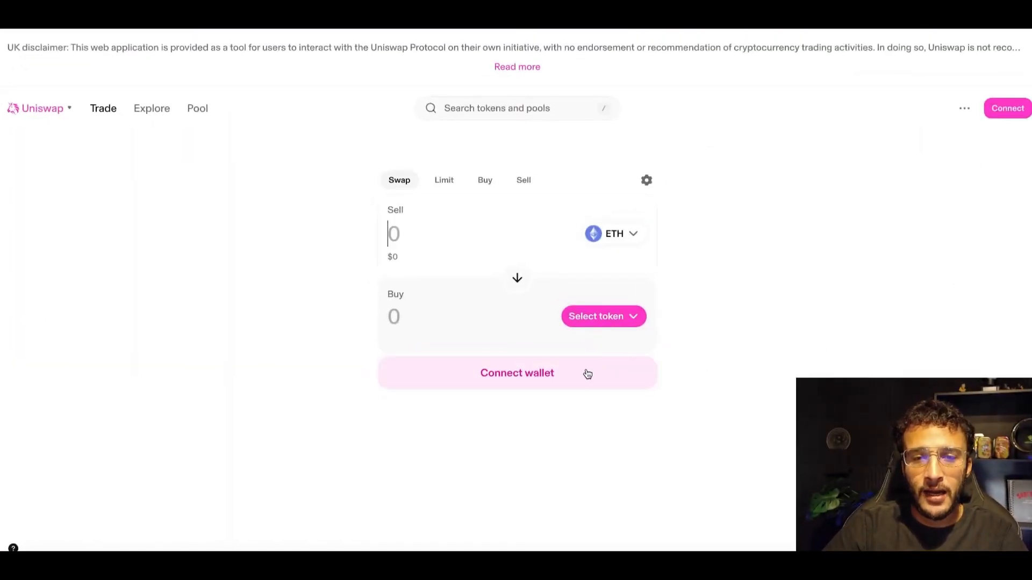
Step: Connect the wallet, switch Uniswap to Base and choose MORPHO as the buy token
click(517, 373)
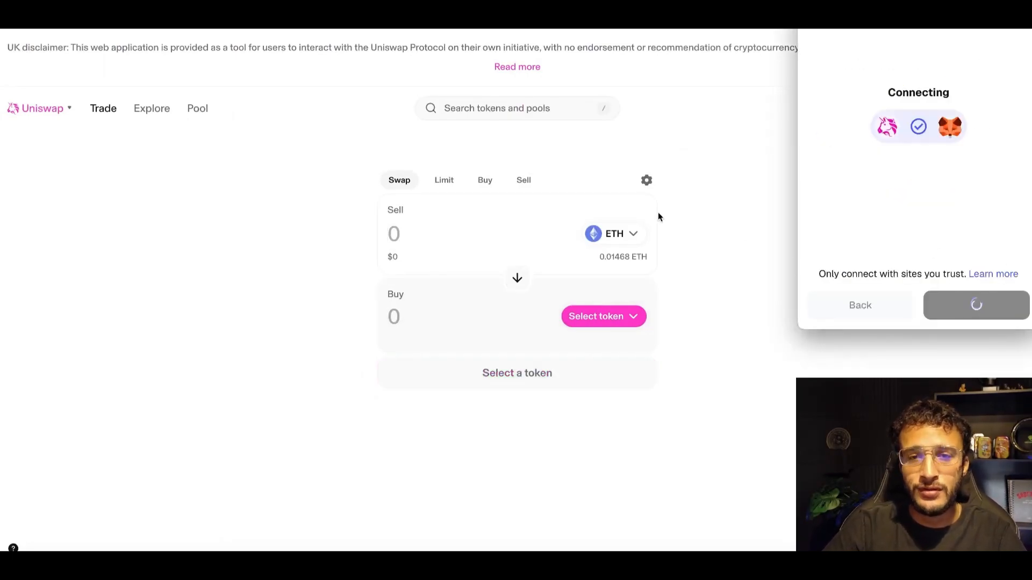
click(604, 316)
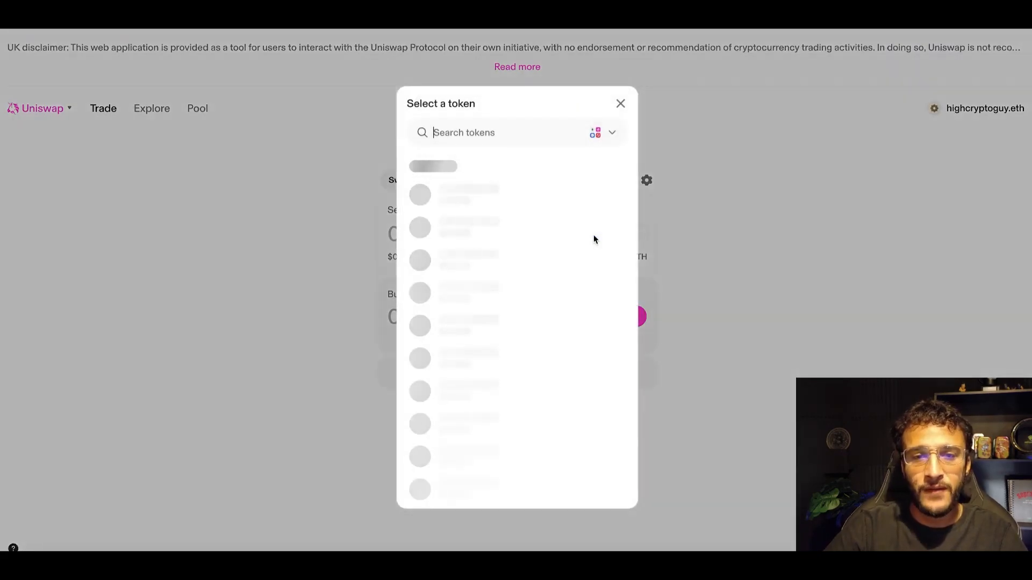
click(611, 133)
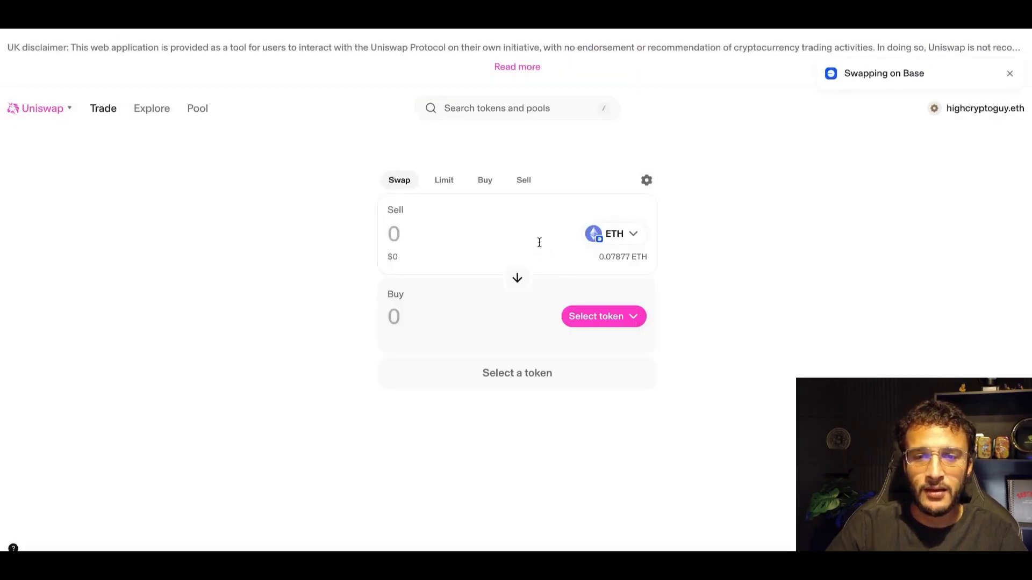
click(604, 316)
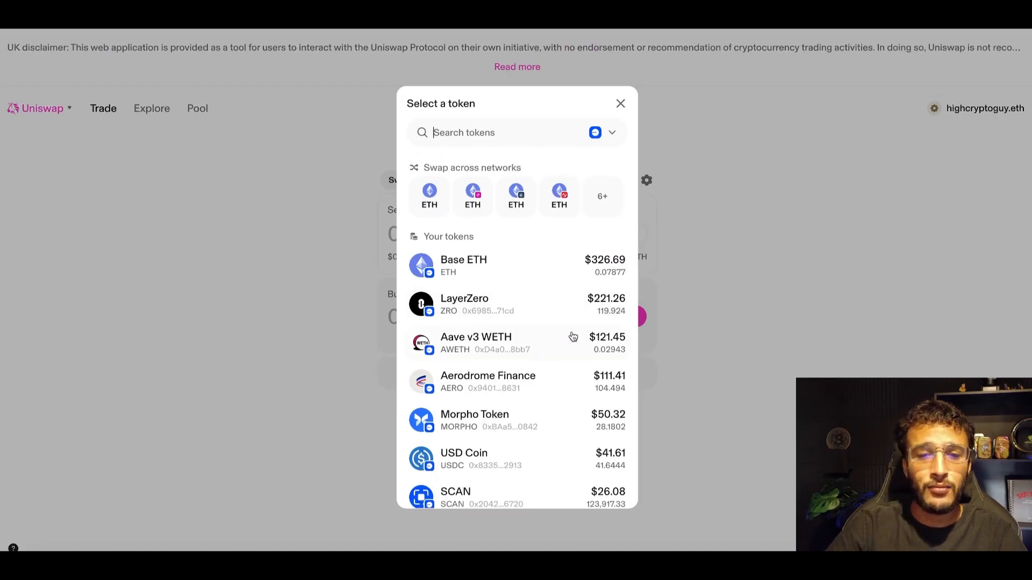
mouse_move(554, 341)
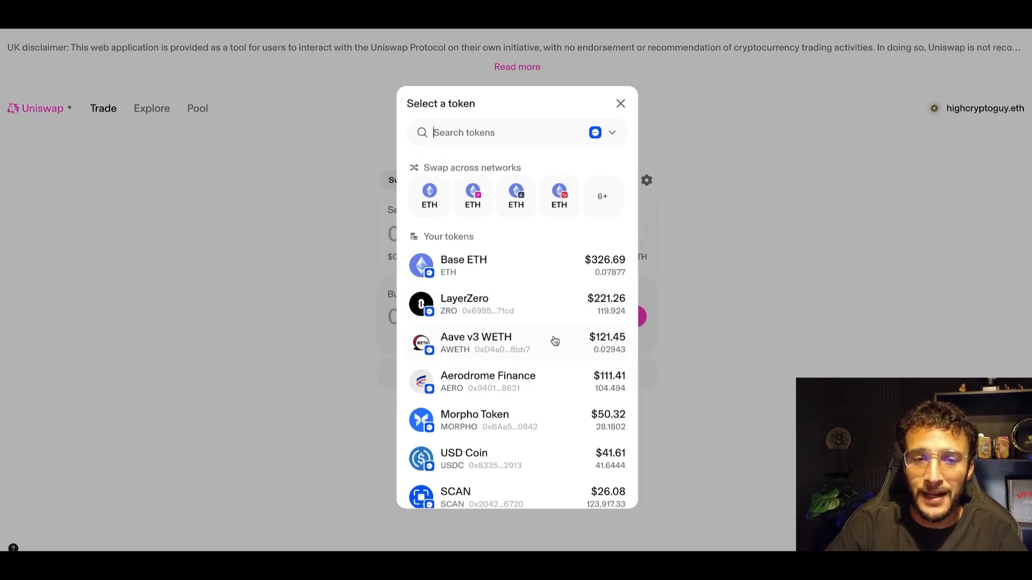
mouse_move(544, 370)
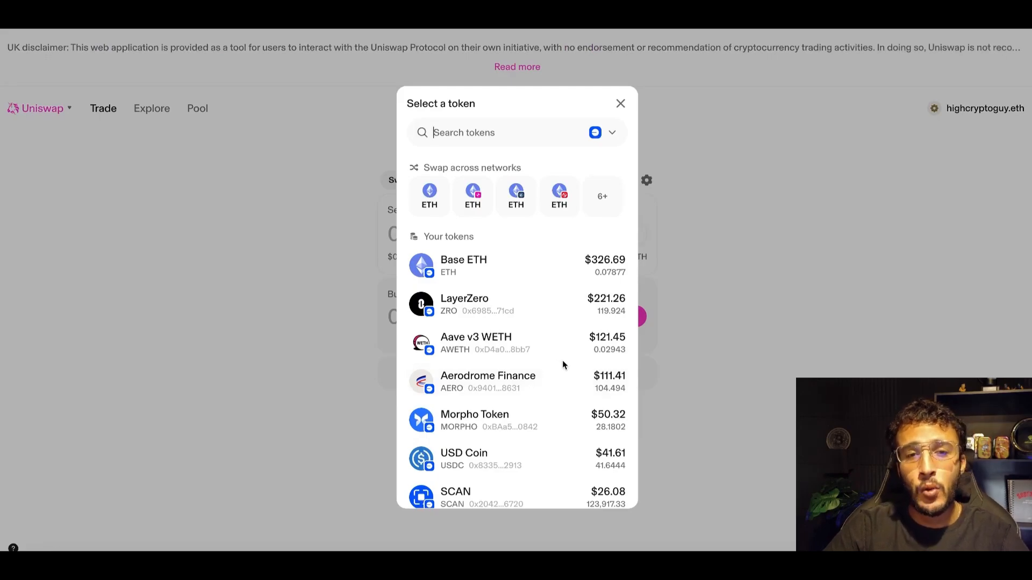
mouse_move(544, 335)
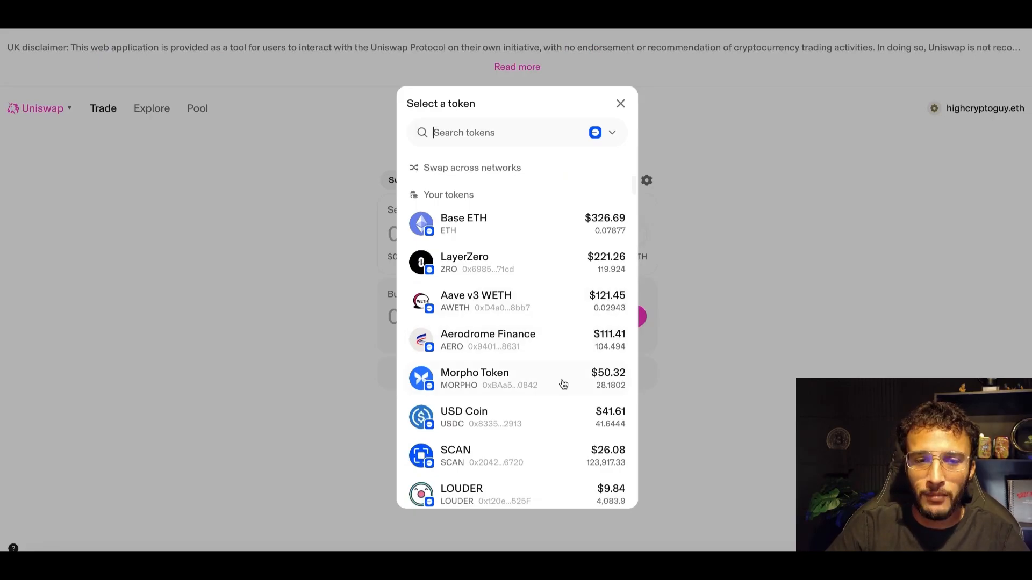
click(495, 379)
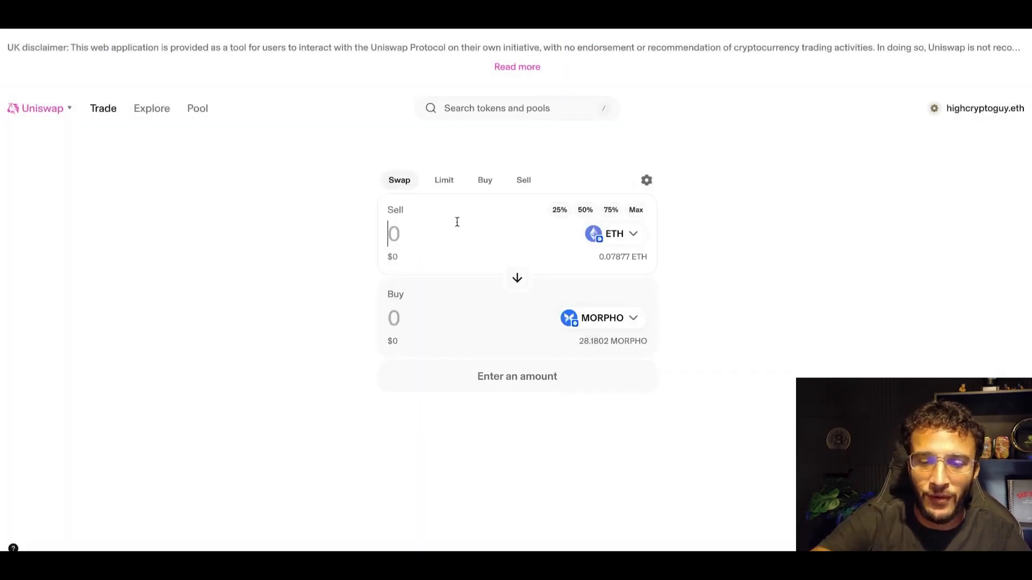
Step: Enter 0.0008 ETH, review the swap for about 1.85 MORPHO and confirm it in the wallet
text(0.0008)
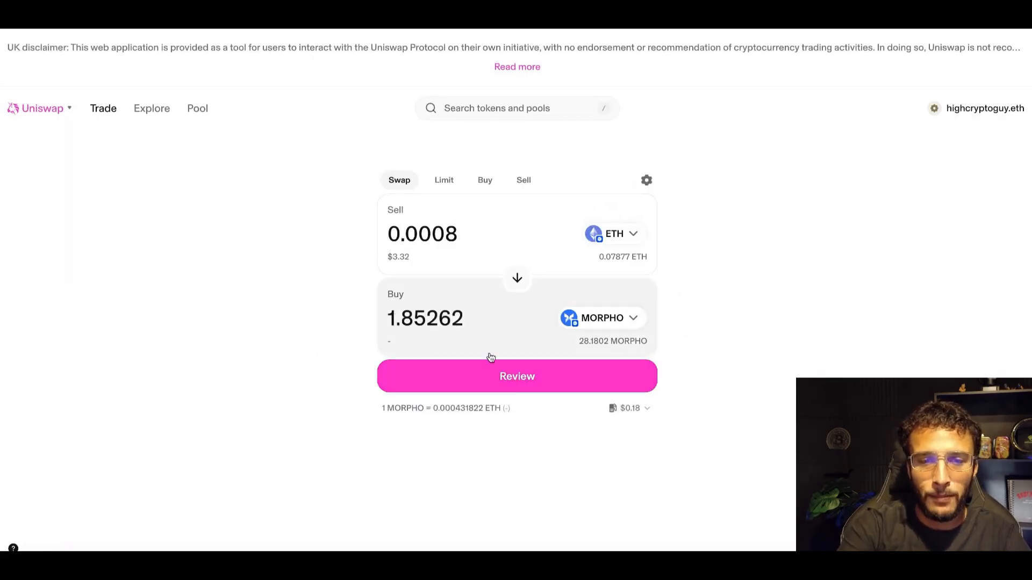
click(517, 376)
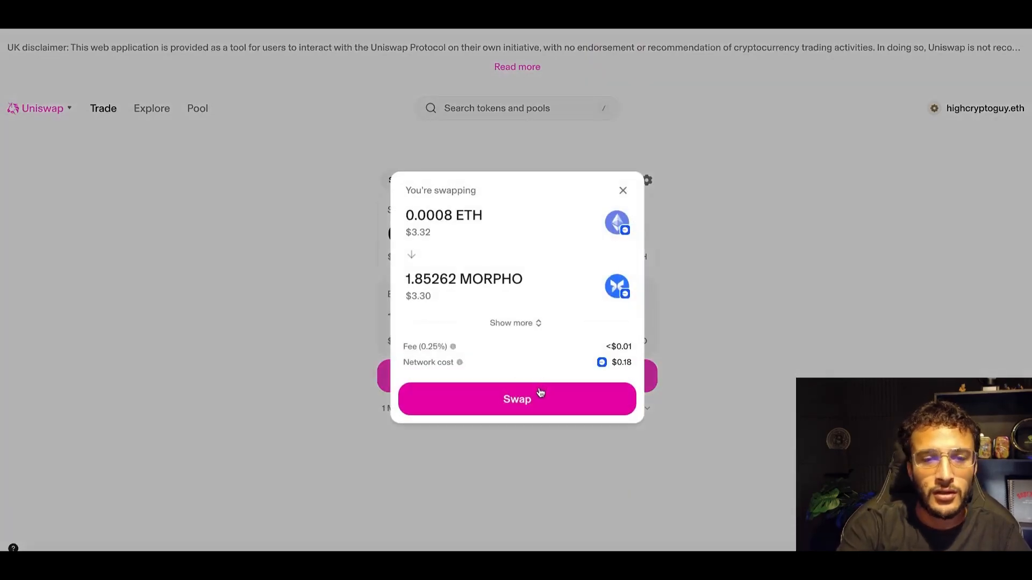
click(516, 399)
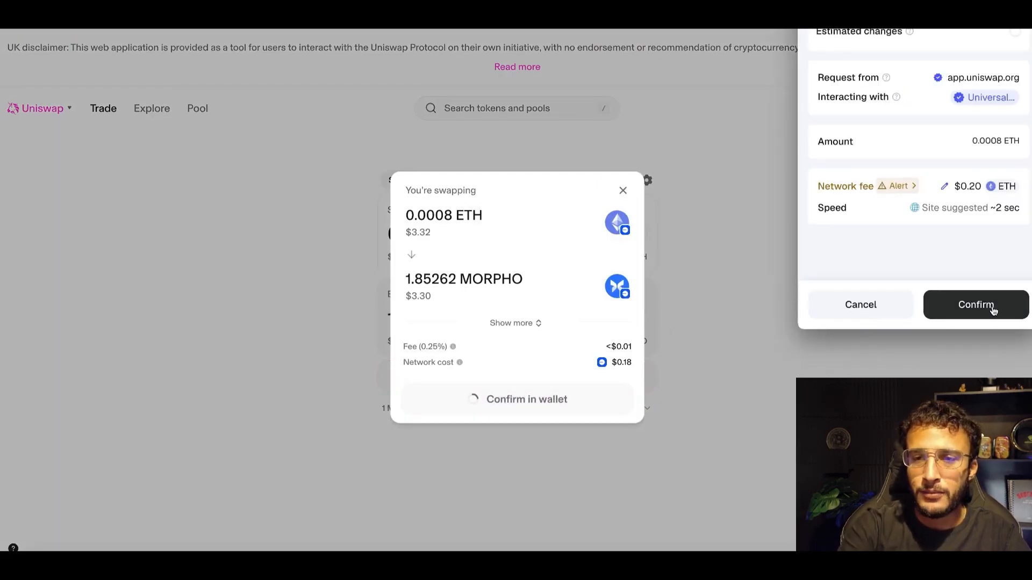
click(976, 306)
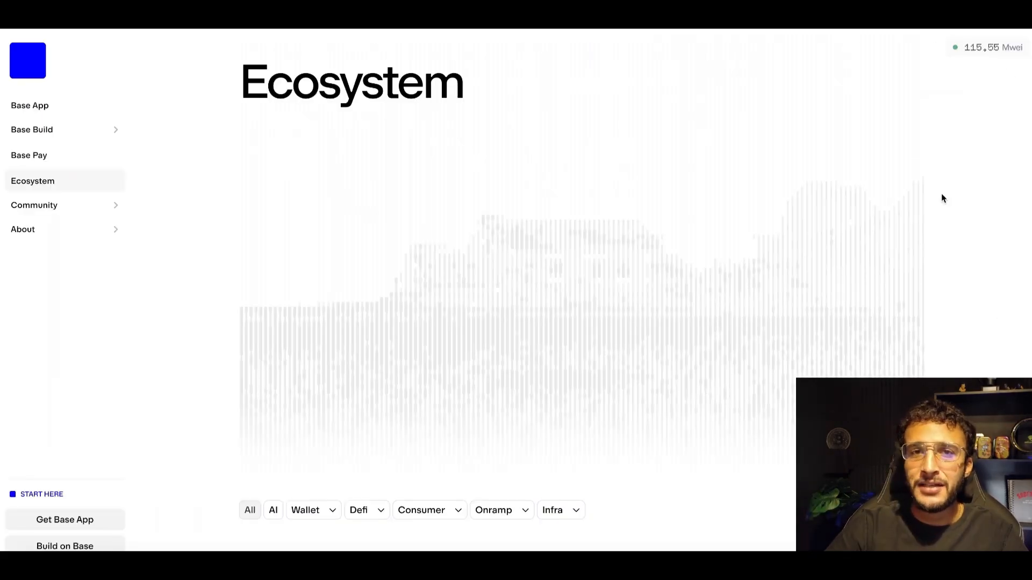
mouse_move(955, 191)
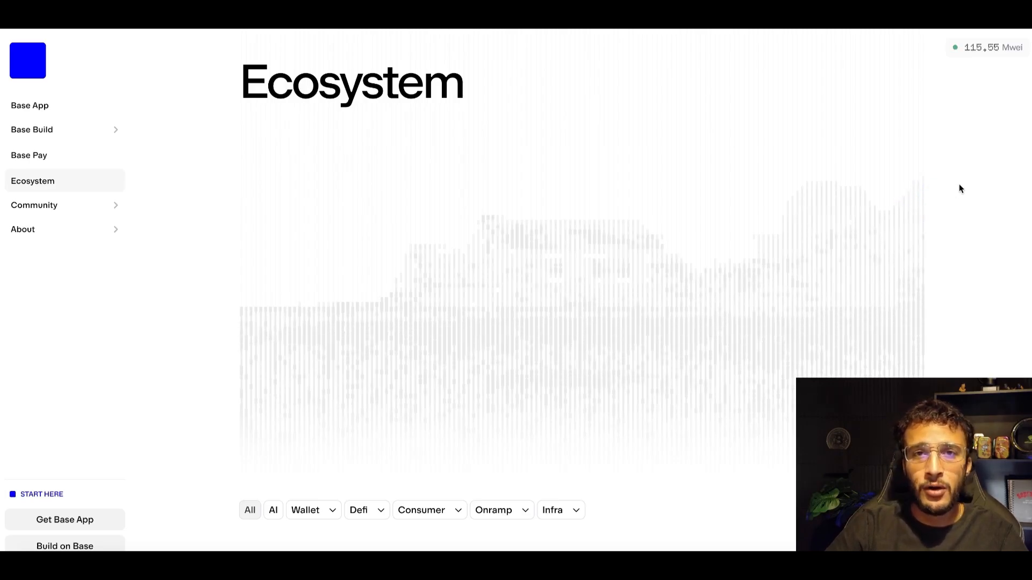
Step: Scroll down the Ecosystem directory listings to projects such as Aave
scroll(down, 3)
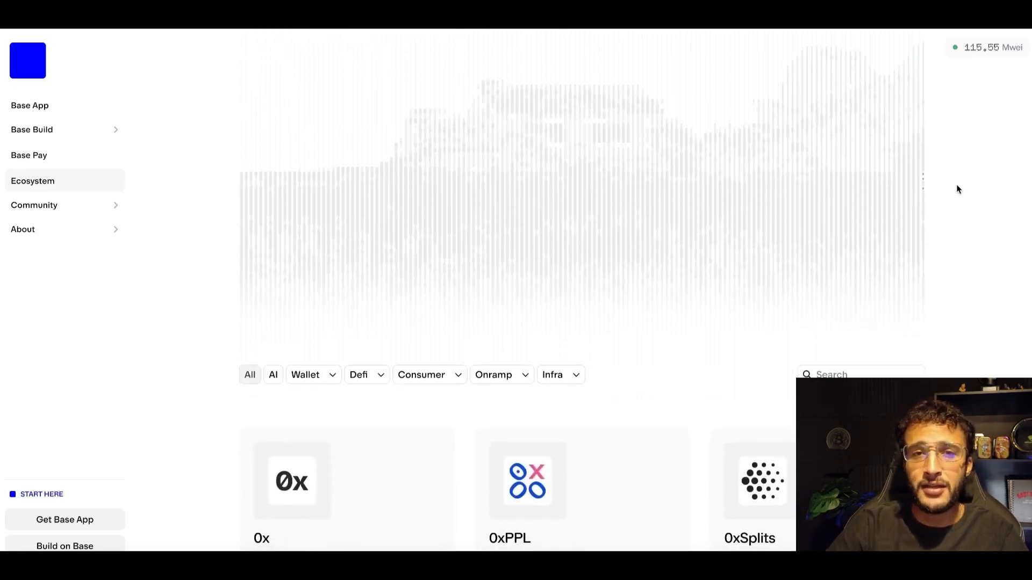
scroll(down, 3)
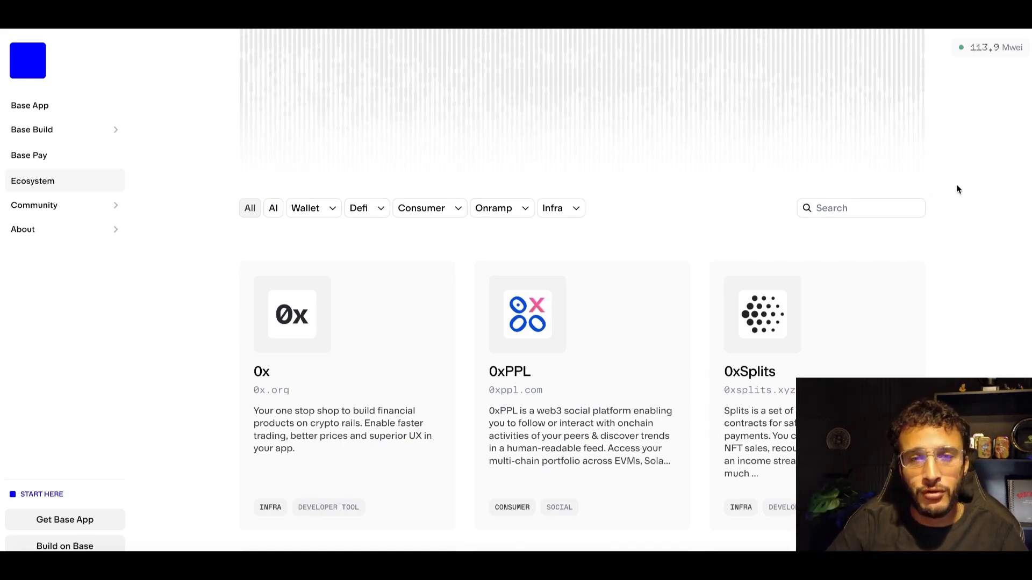
scroll(down, 3)
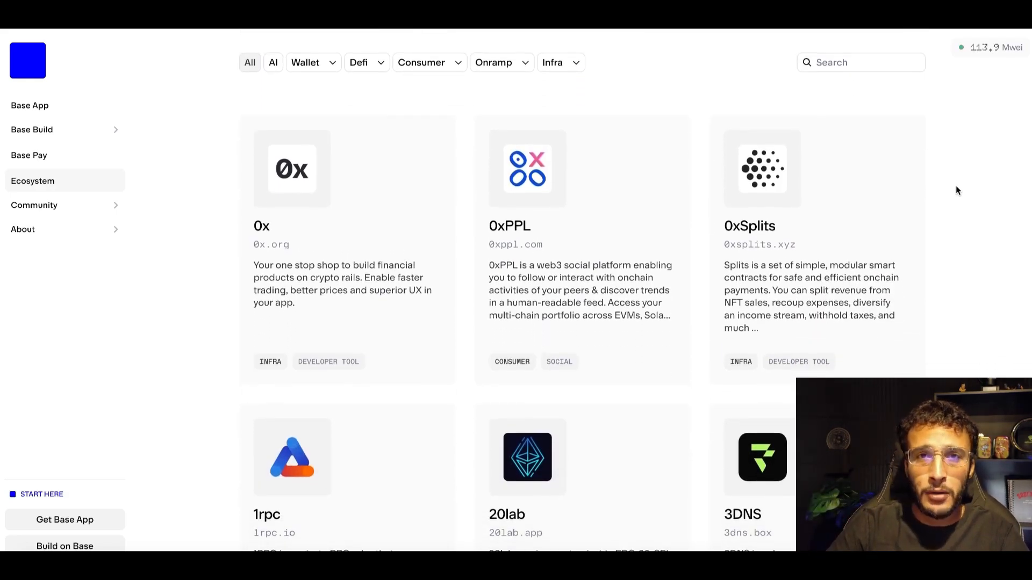
scroll(down, 3)
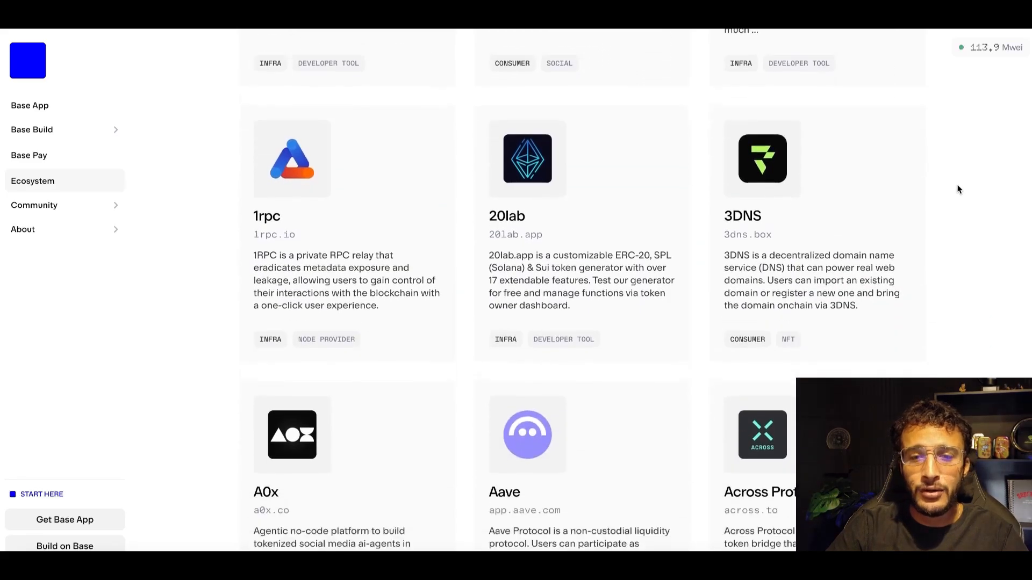
scroll(down, 3)
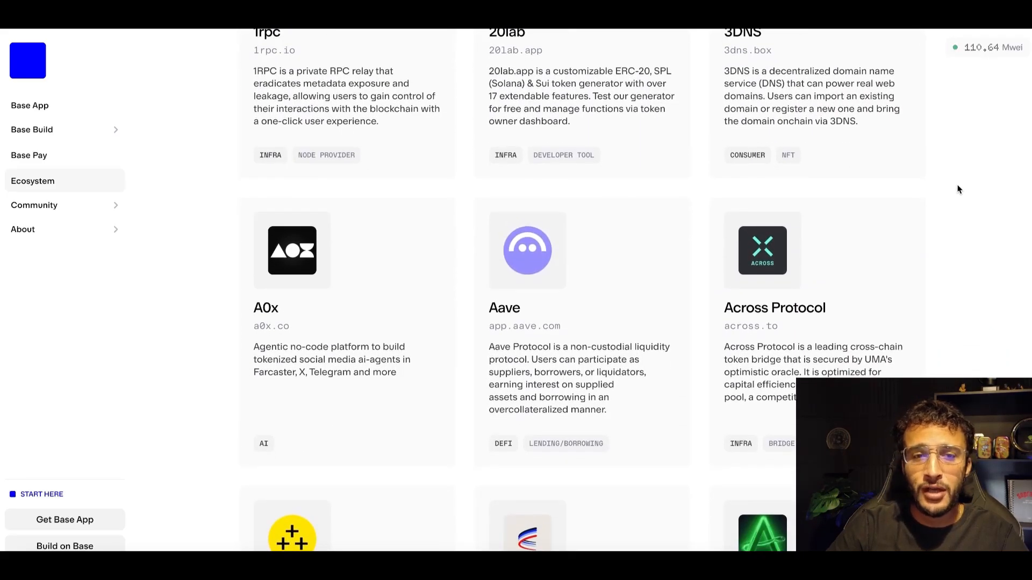
scroll(down, 3)
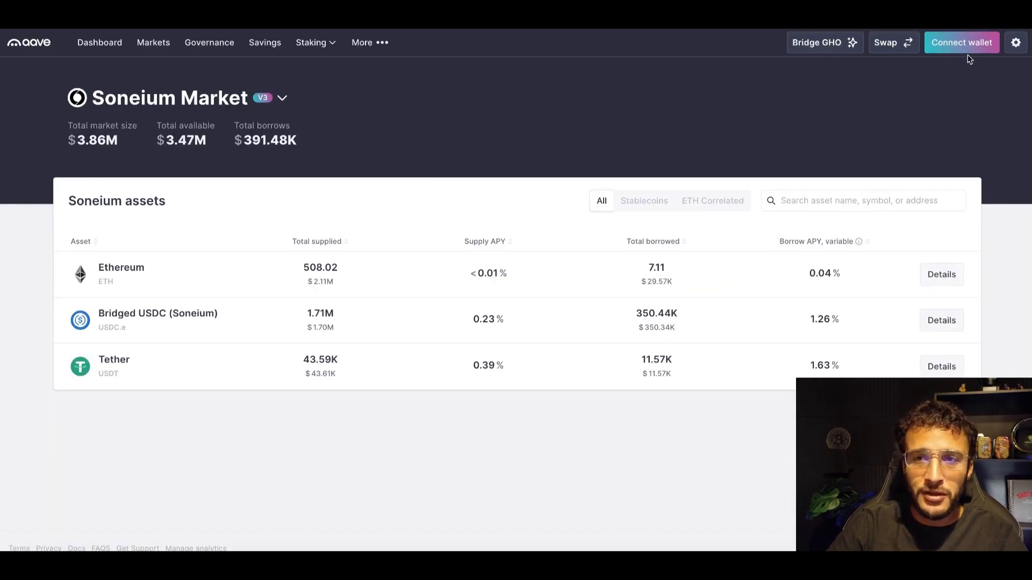
Step: Connect the wallet and switch Aave to the Base Market, showing $131.81 supplied ETH and USDC at 2.09% APY
click(961, 42)
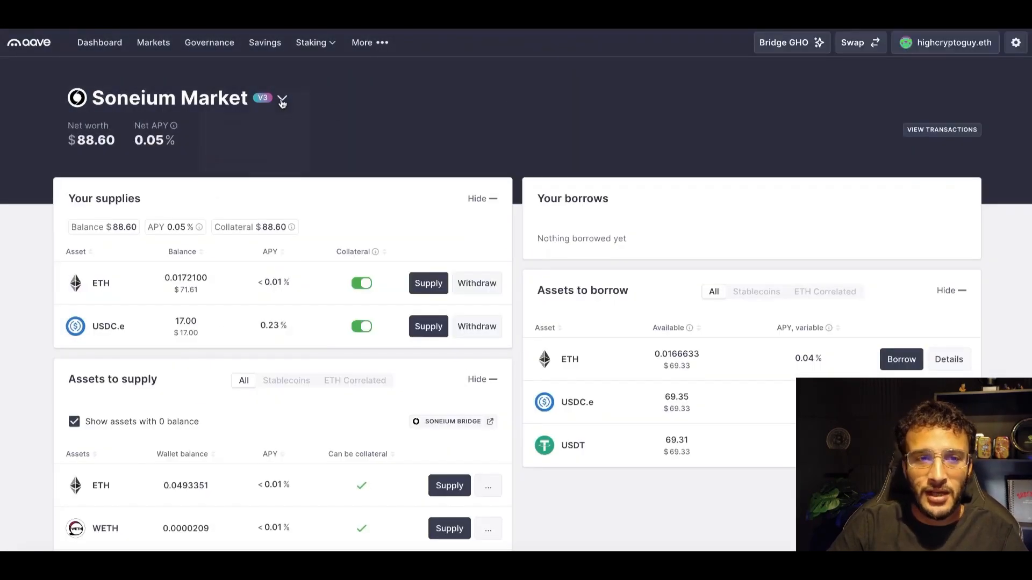
click(281, 100)
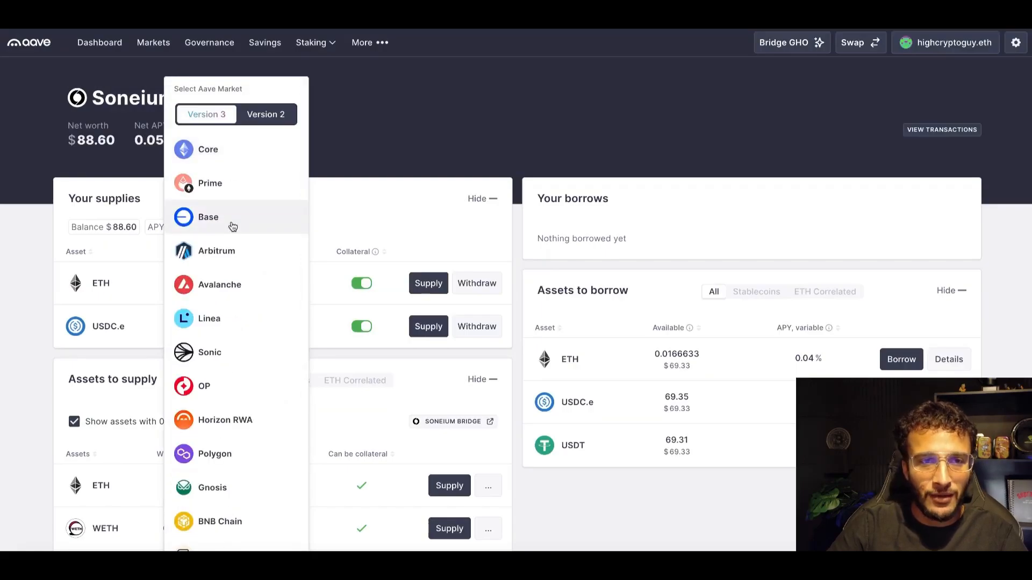
click(209, 217)
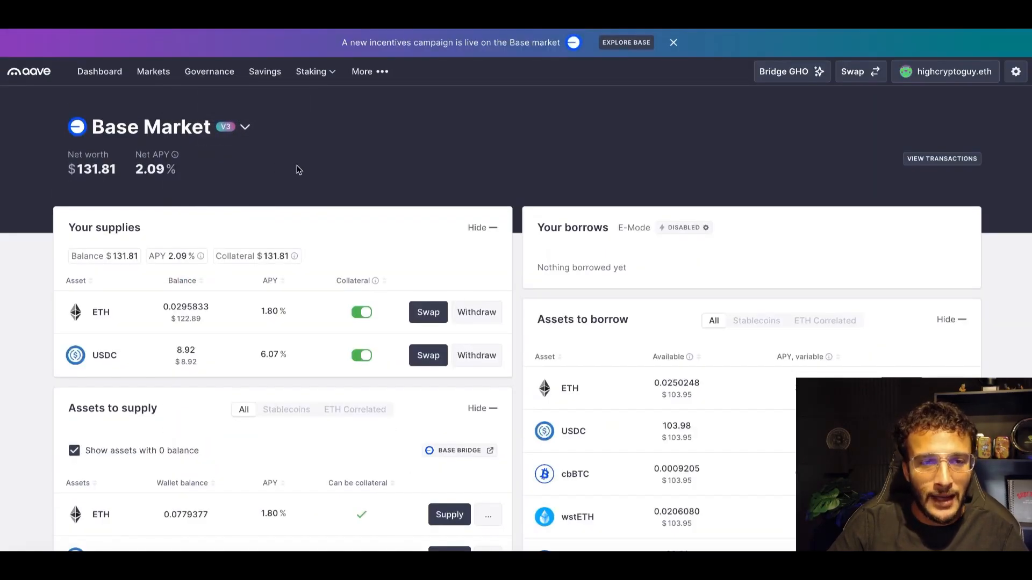
scroll(down, 3)
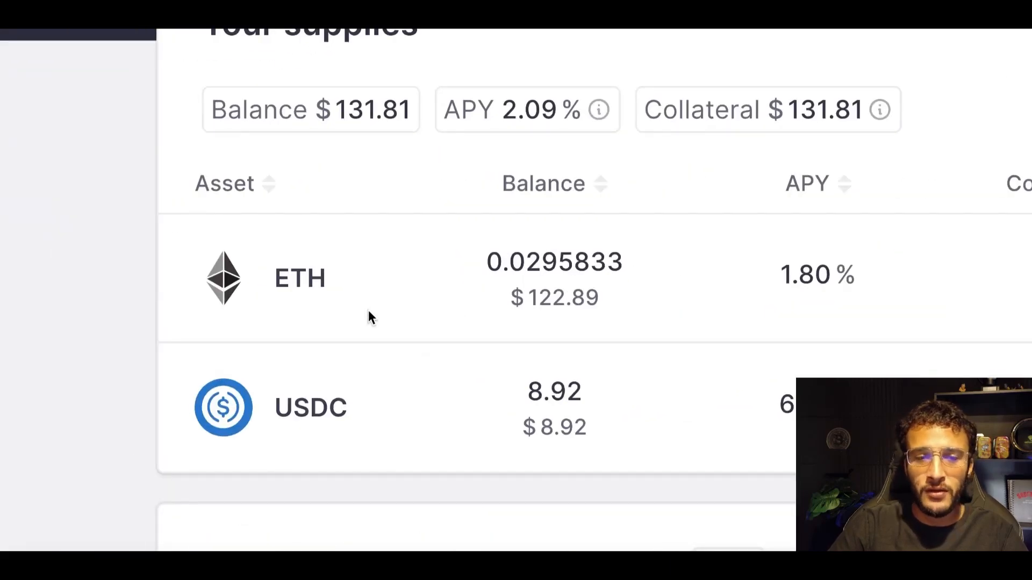
mouse_move(574, 330)
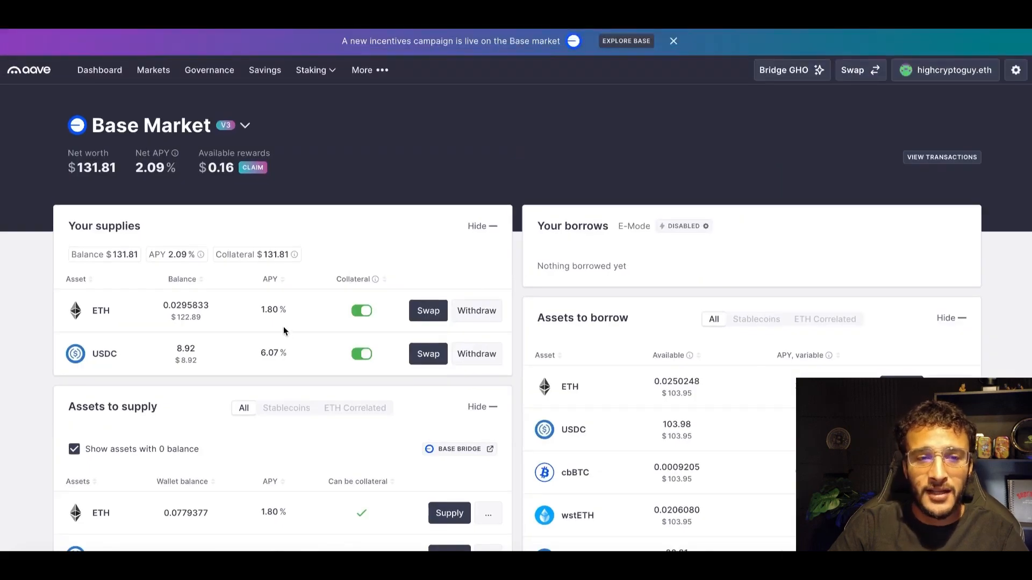
mouse_move(253, 323)
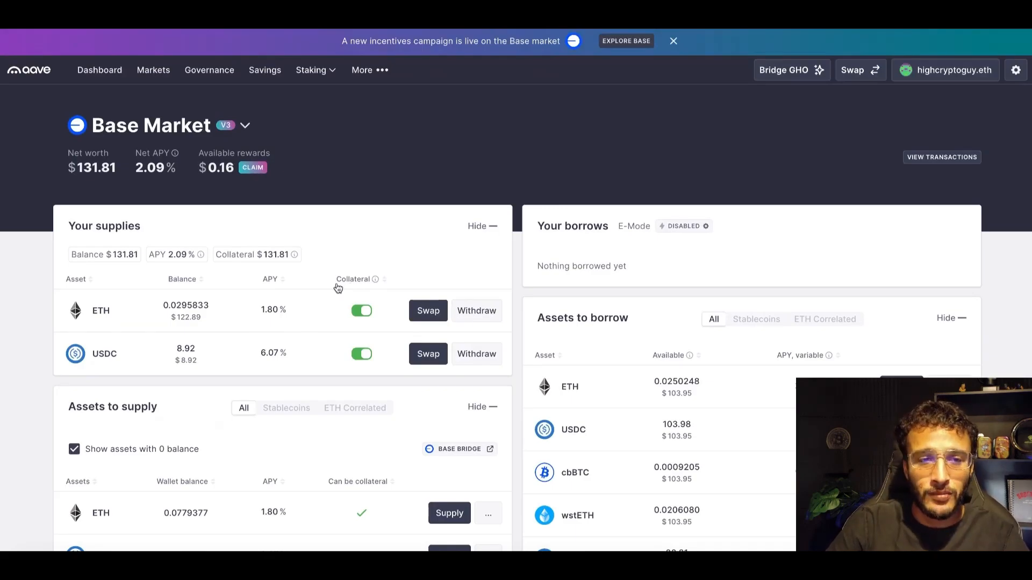
click(673, 41)
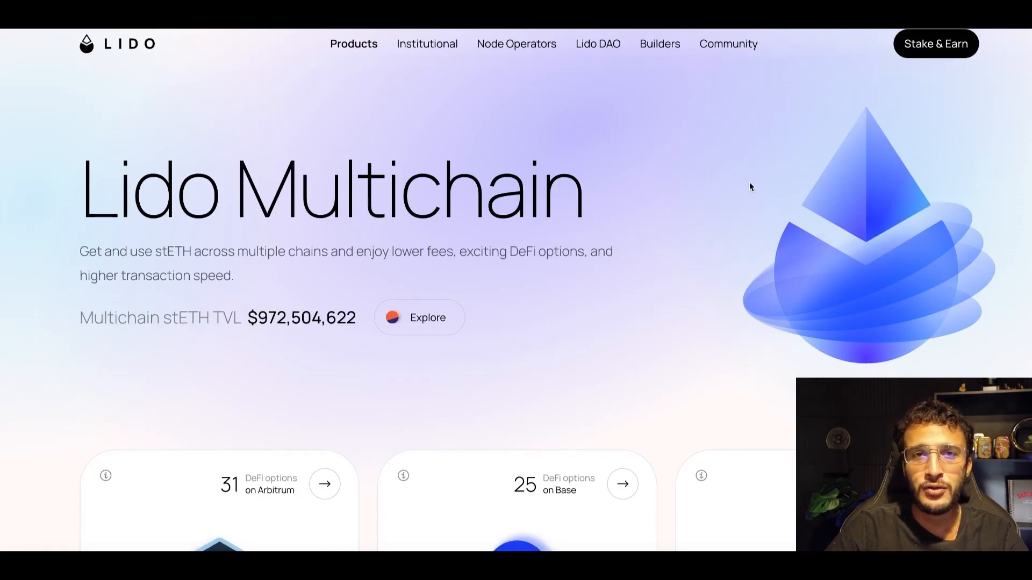
Step: Scroll down Lido Multichain to the chain cards
scroll(down, 3)
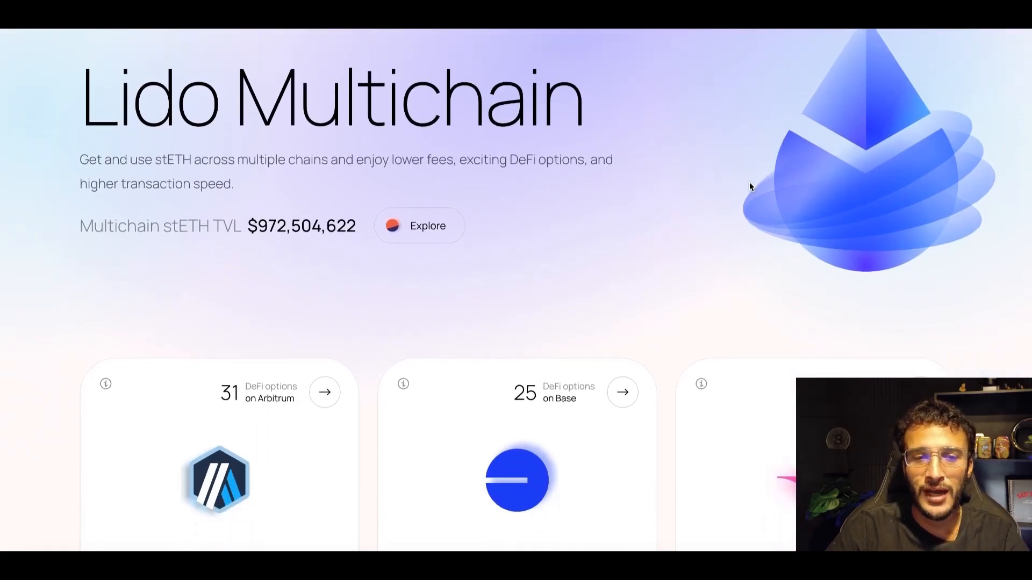
scroll(down, 3)
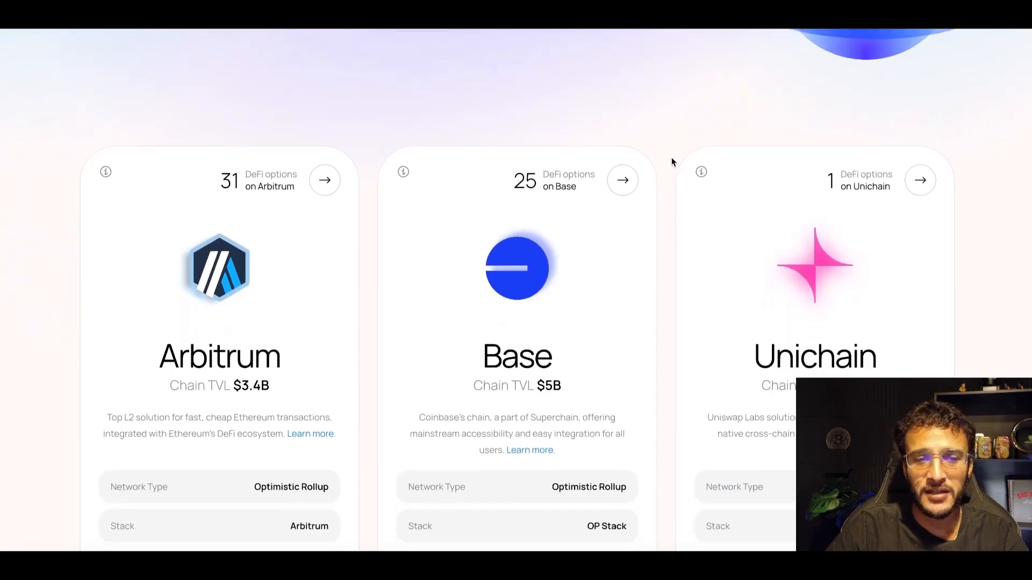
scroll(down, 3)
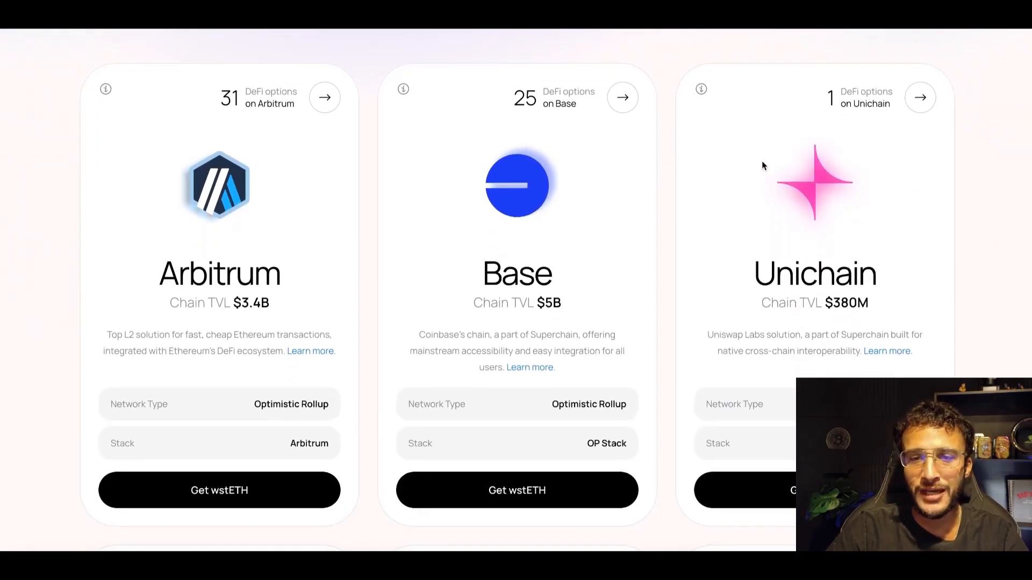
scroll(down, 3)
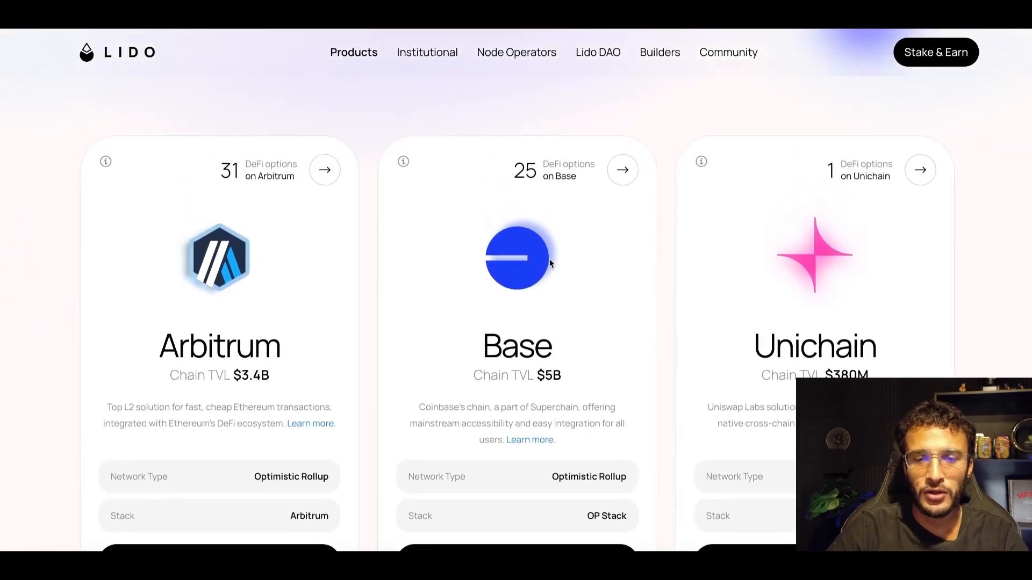
scroll(down, 3)
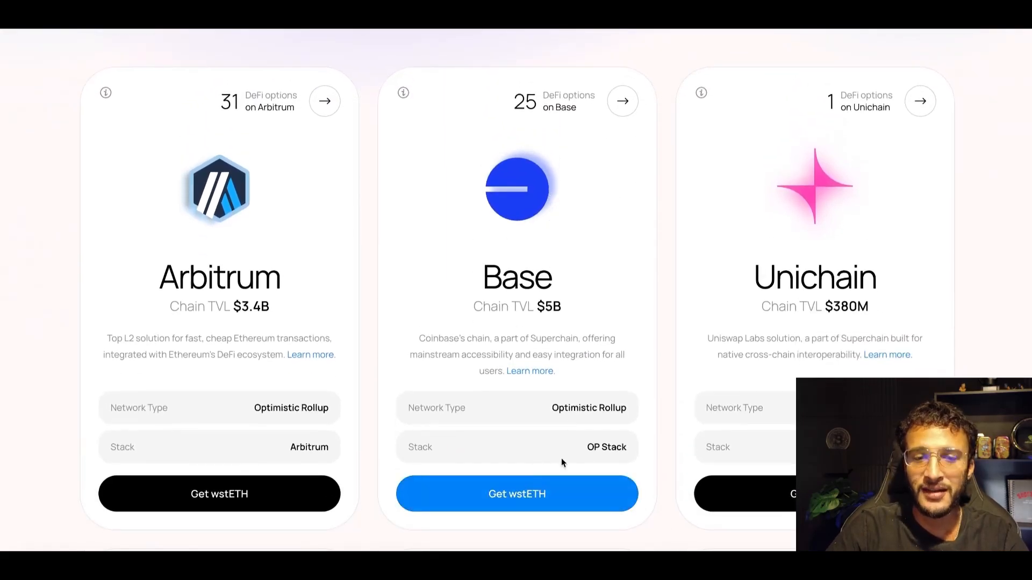
Step: View the Get wstETH on Base guide and choose to bridge wstETH from Ethereum
click(516, 493)
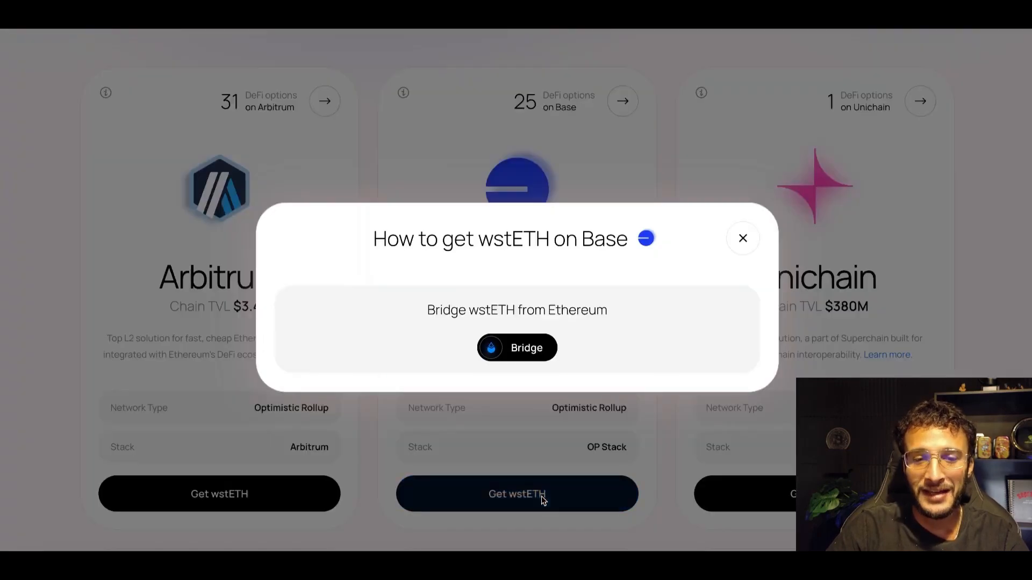
click(743, 238)
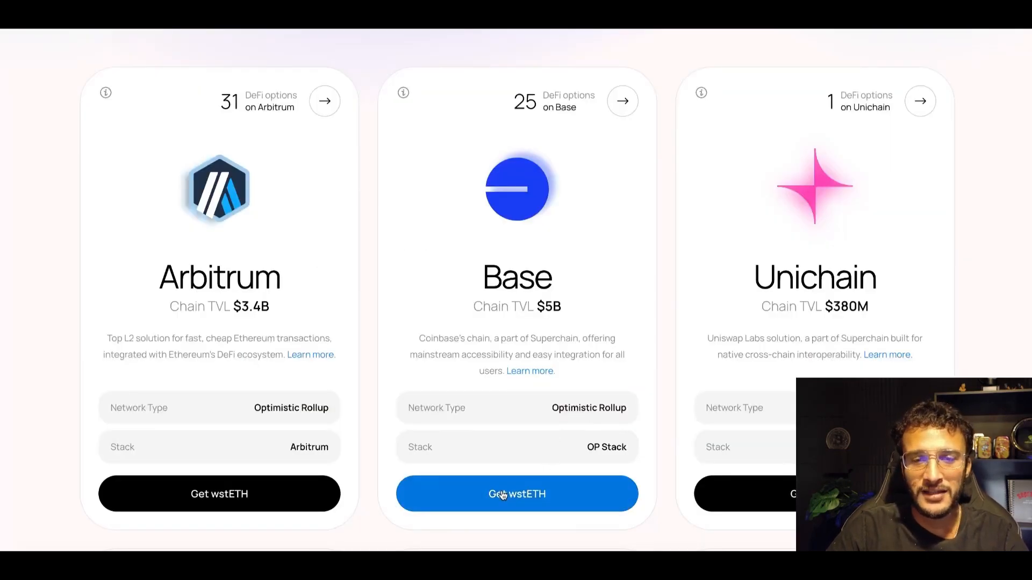
click(516, 493)
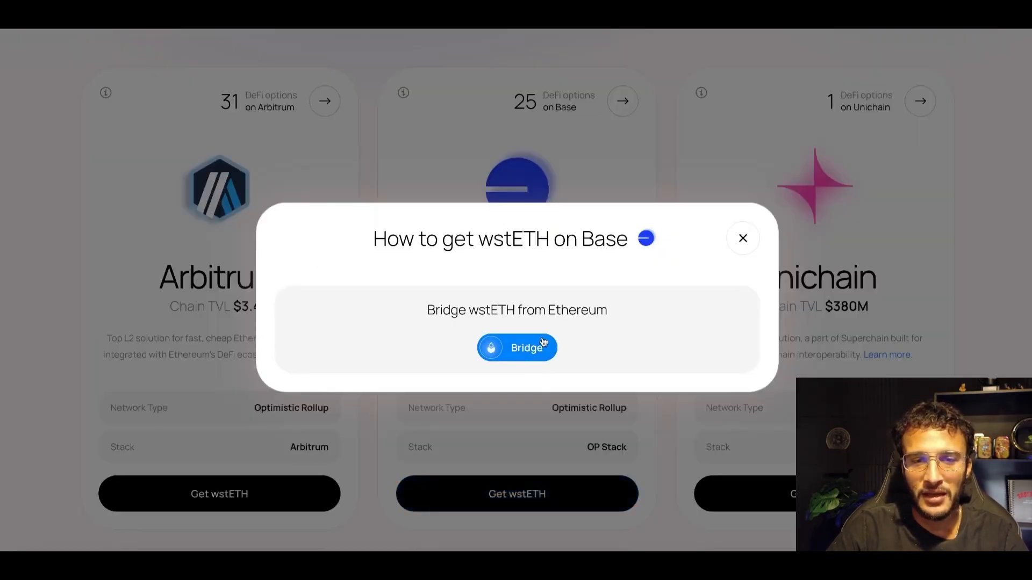
click(743, 238)
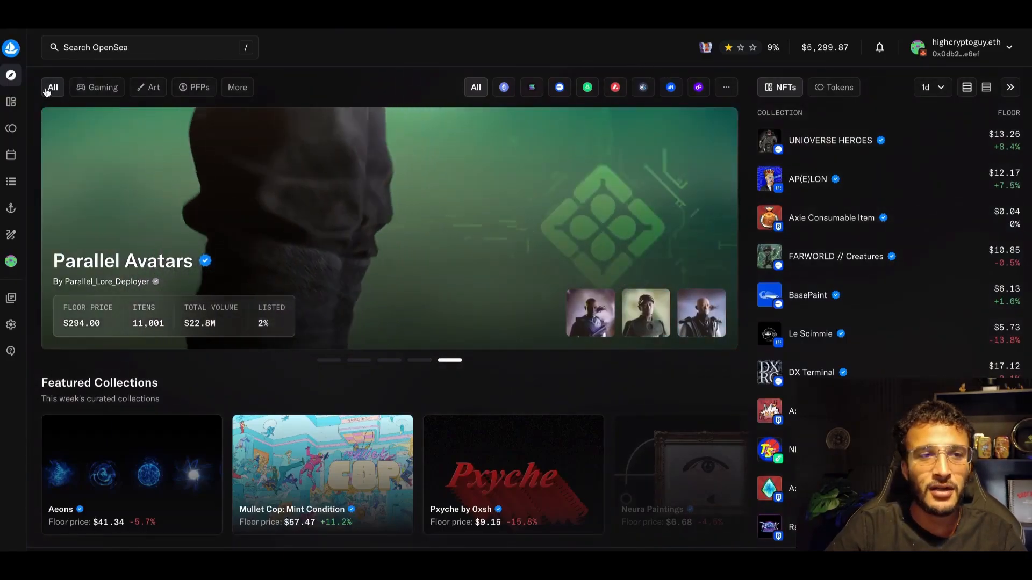
Step: Filter OpenSea's collection rankings to the Base chain and browse the one-day volume table
click(11, 73)
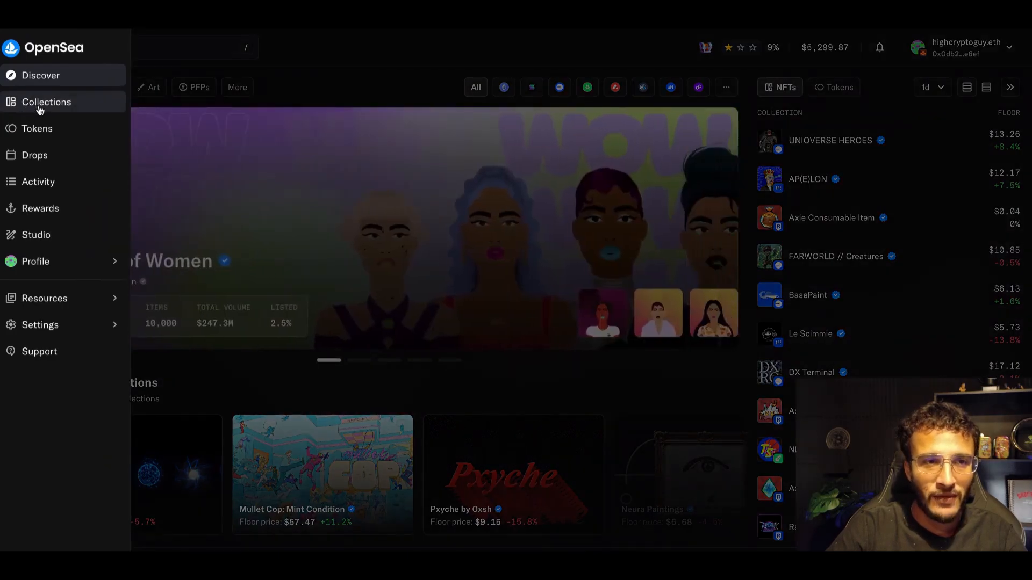
click(46, 102)
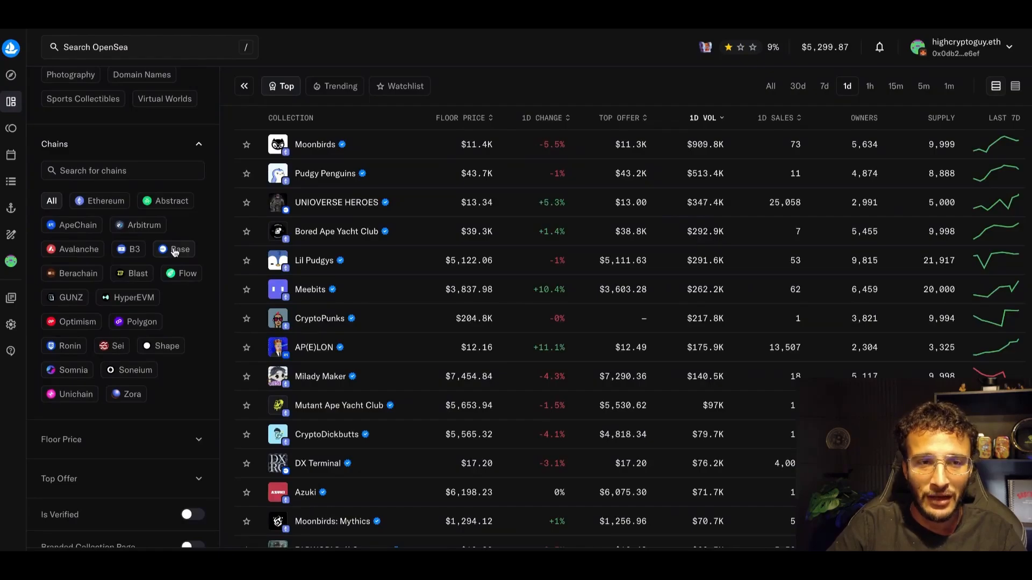
click(174, 250)
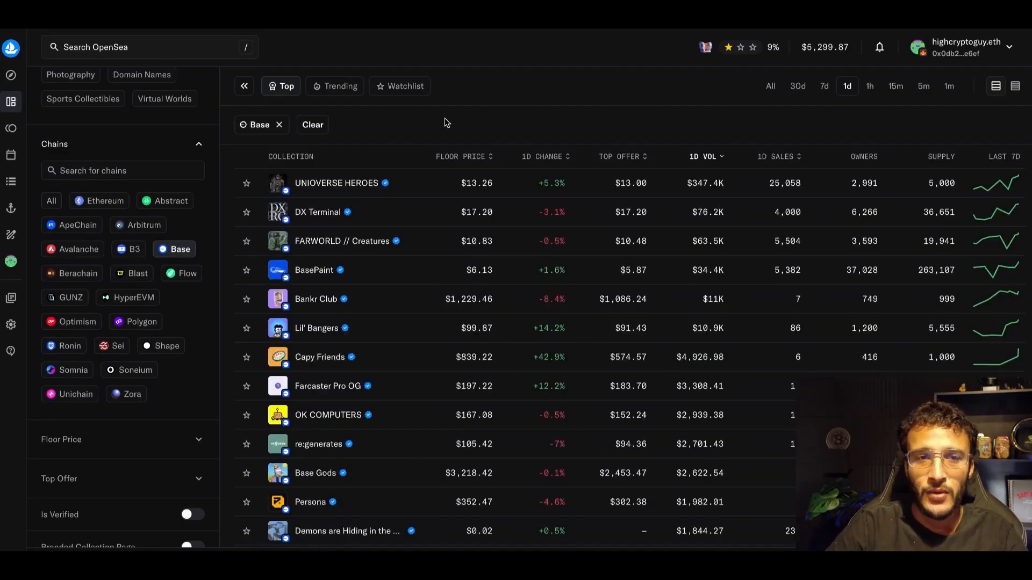
mouse_move(514, 147)
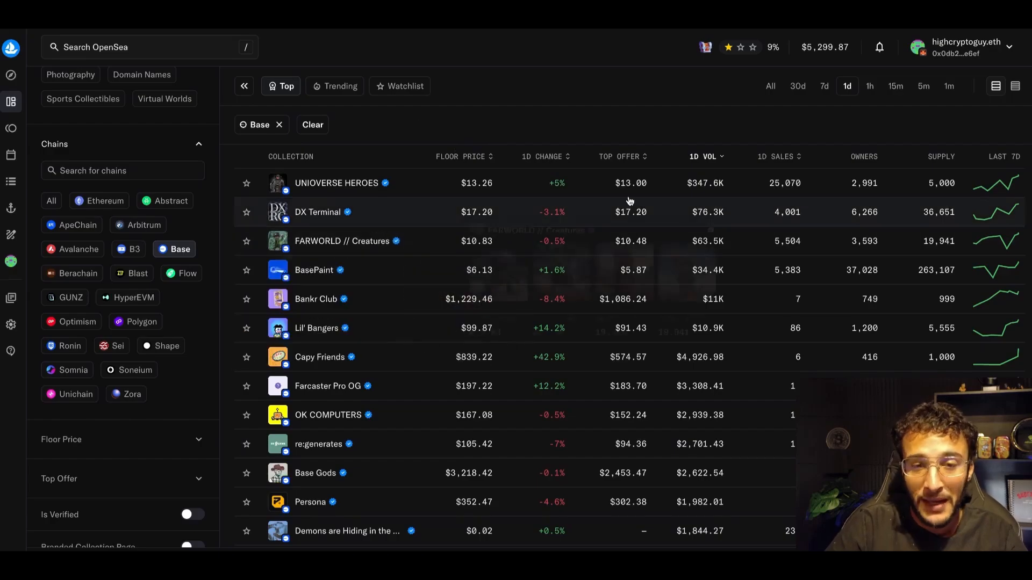
scroll(down, 3)
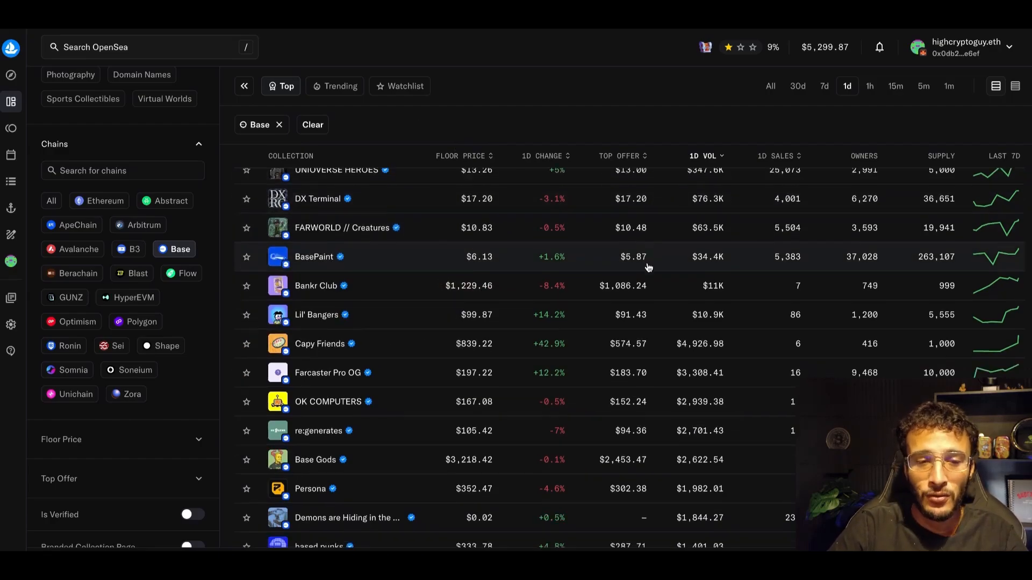
scroll(down, 3)
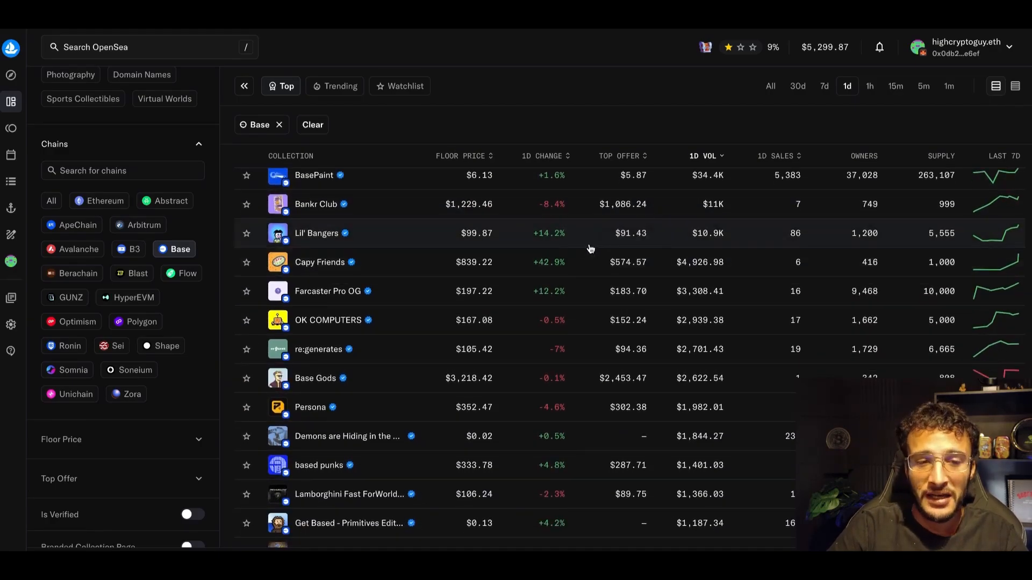
mouse_move(606, 251)
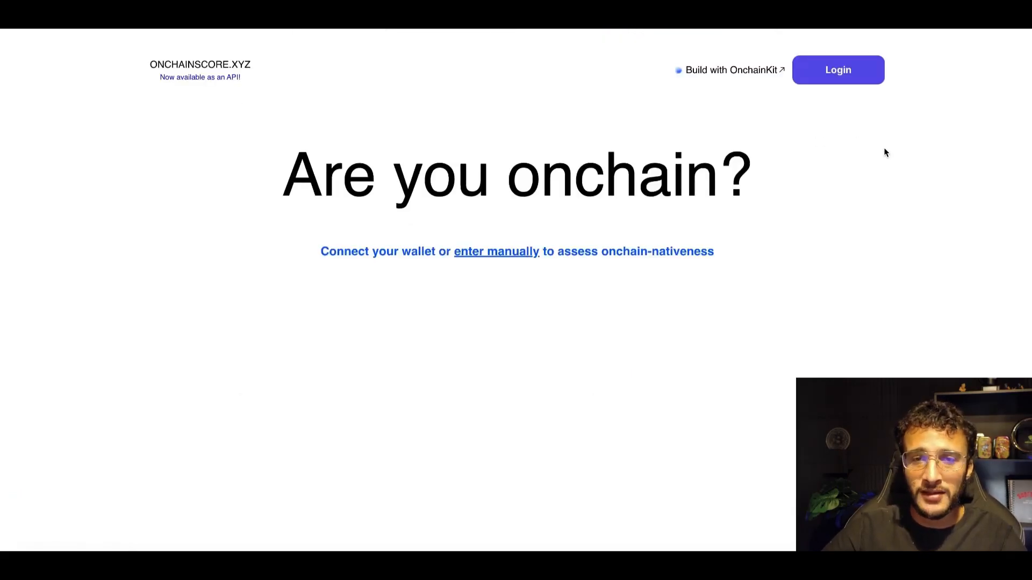
mouse_move(586, 220)
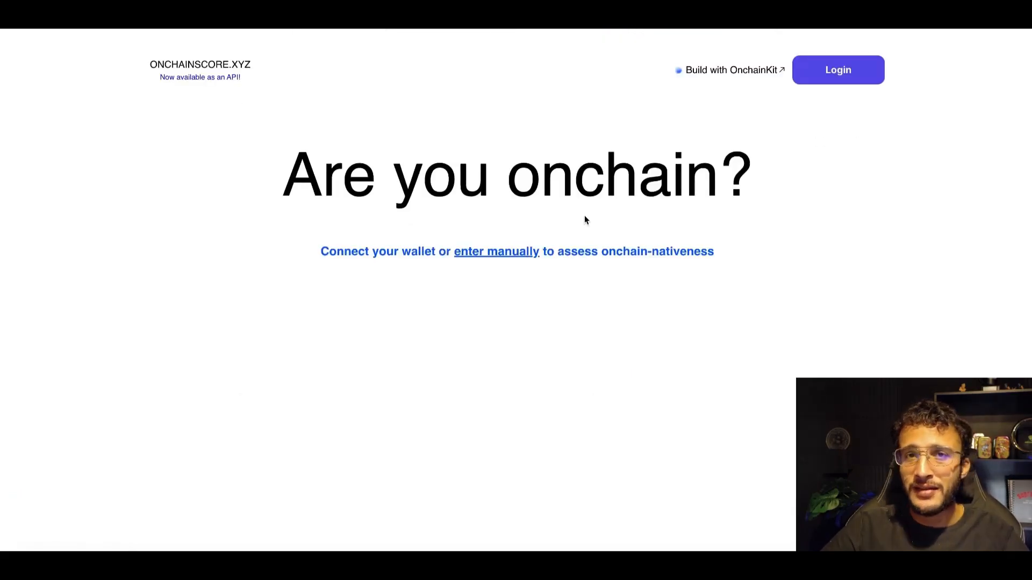
mouse_move(501, 251)
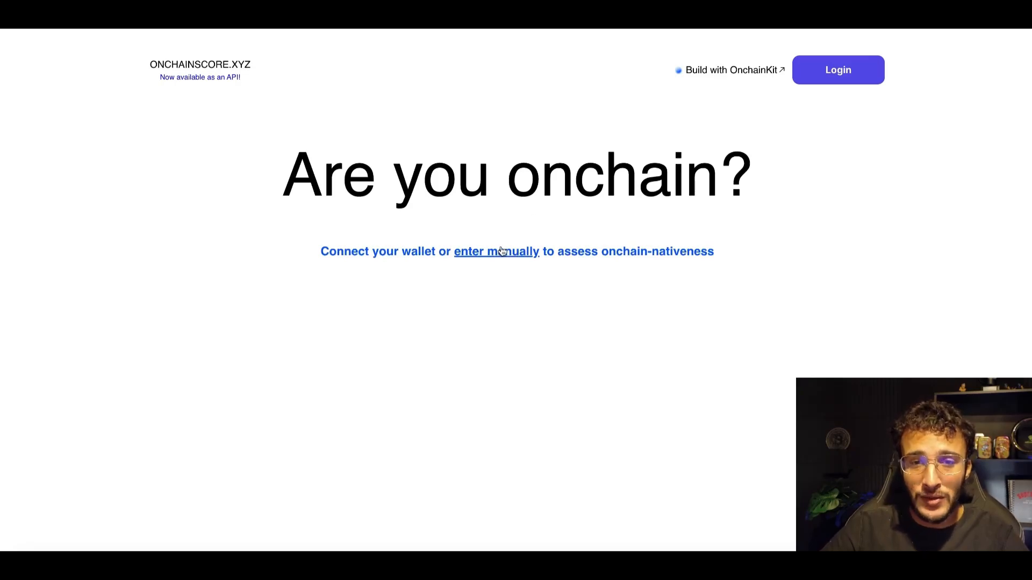
Step: Choose manual wallet-address entry on the Are you onchain? page
click(496, 252)
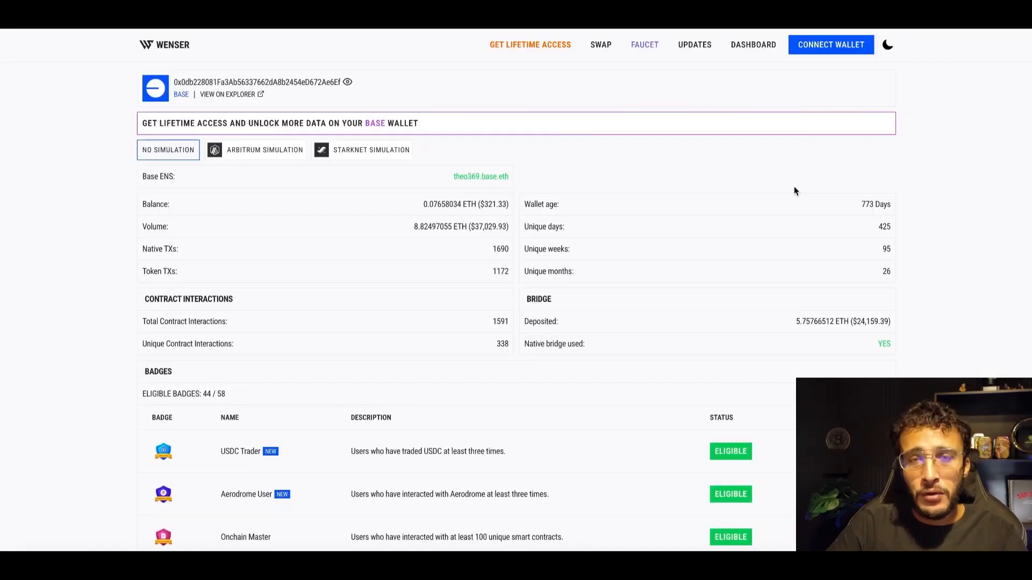
mouse_move(904, 193)
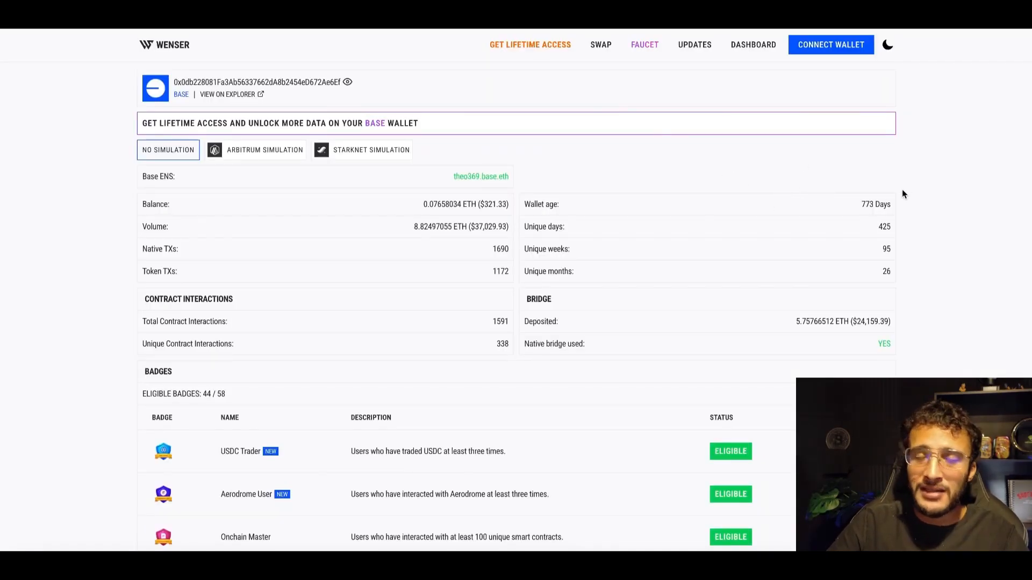